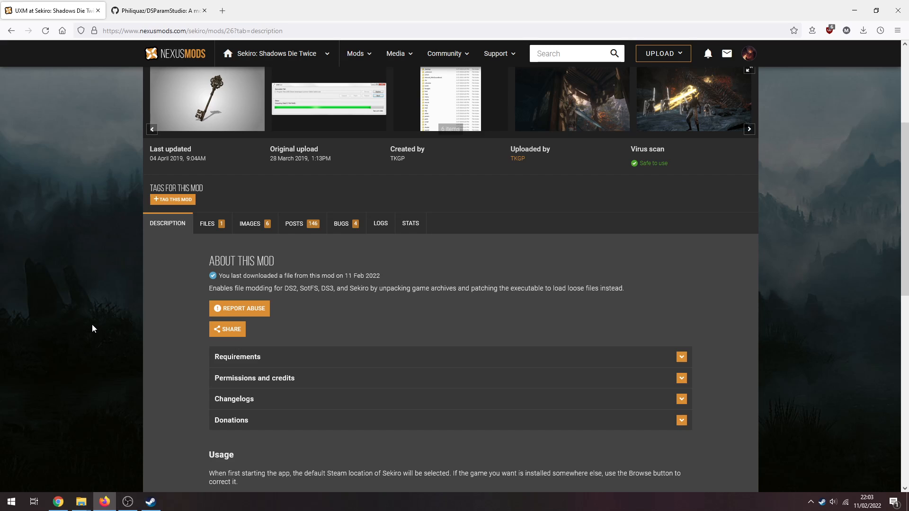
mouse_move(120, 325)
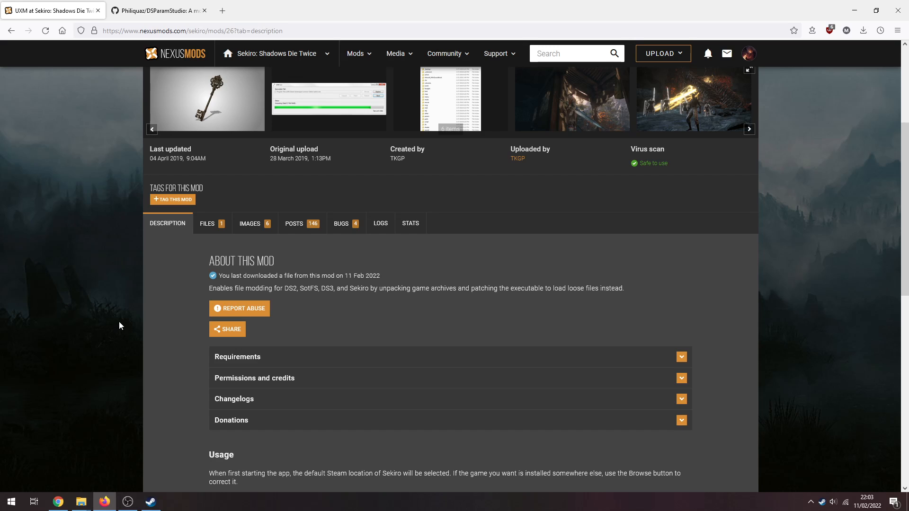
- From the UXM mod's Files list, start a Fast Download of the UXM 2.4 zip
scroll("down", 3)
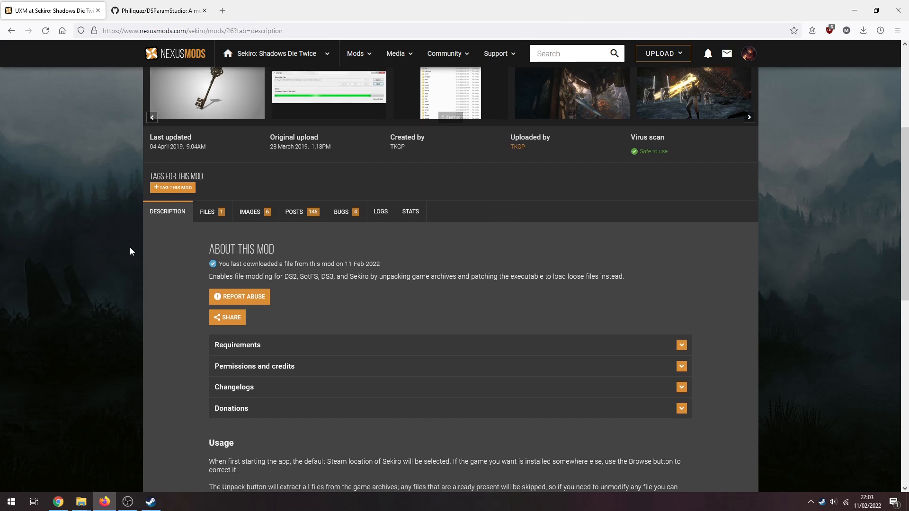
left_click(207, 212)
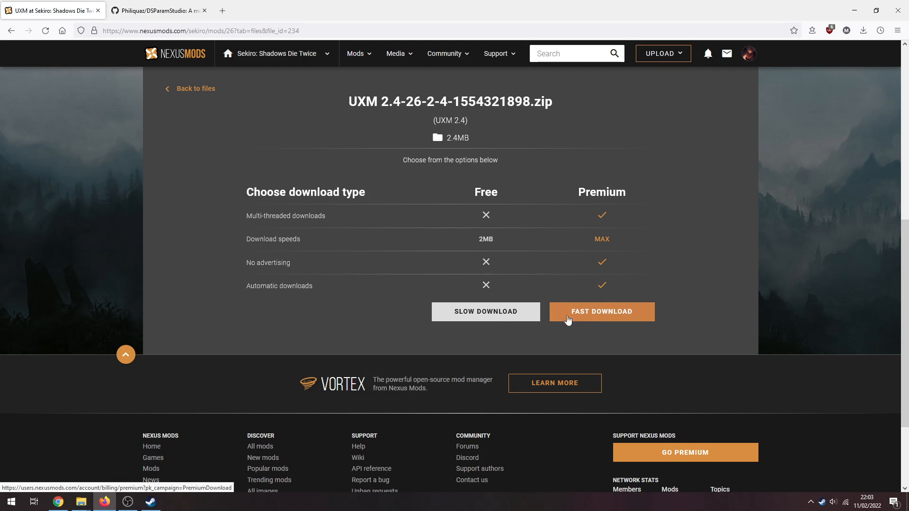
left_click(601, 311)
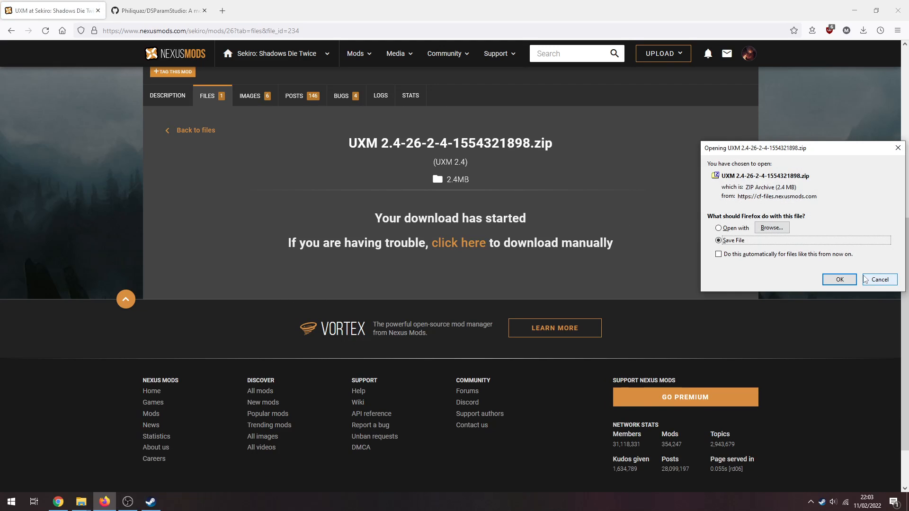
- From the DSParamStudio repository's Releases page, download the ParamStudio0.6.7.rar asset
left_click(160, 10)
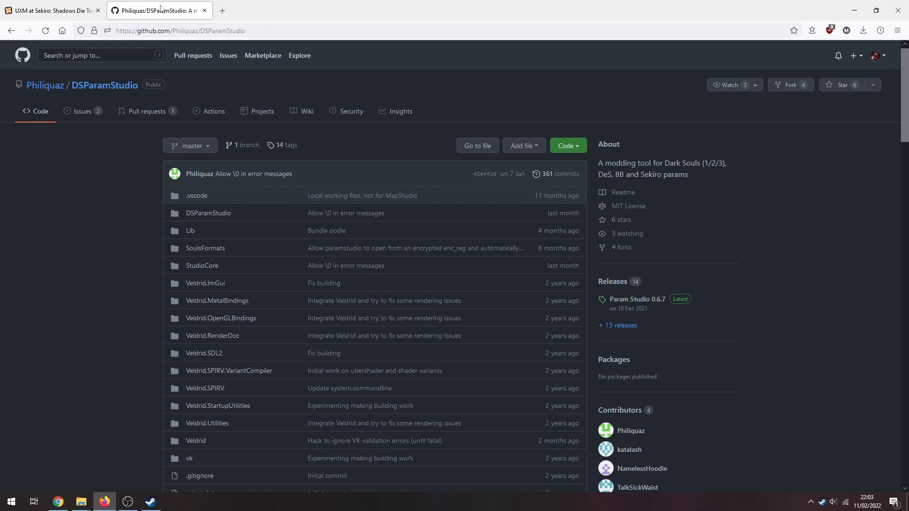
scroll("down", 3)
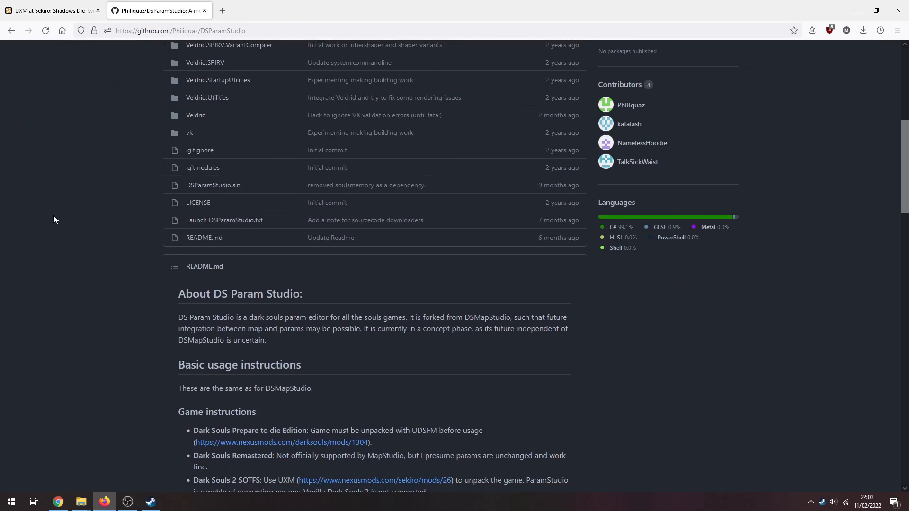
scroll("down", 3)
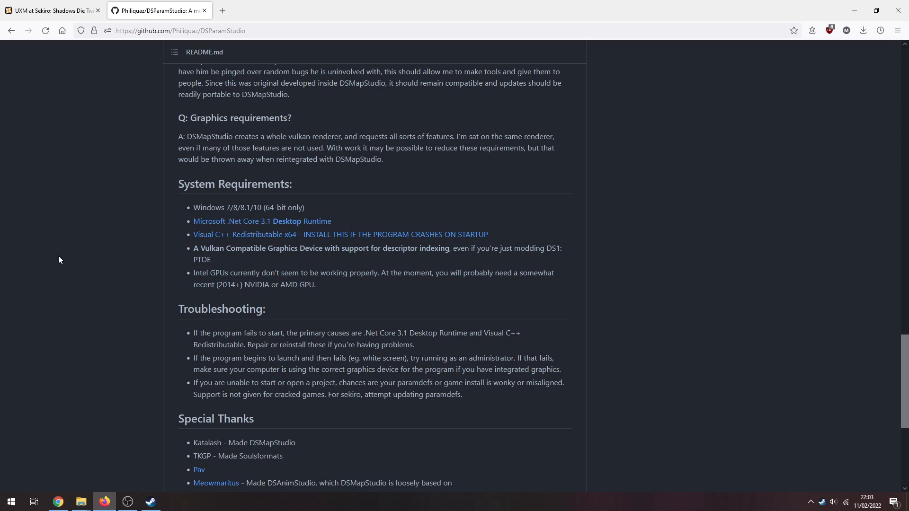
mouse_move(56, 251)
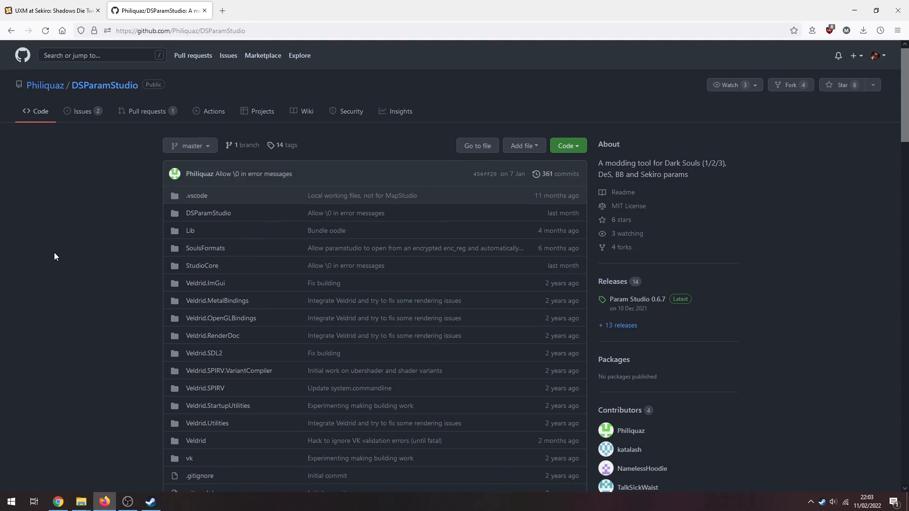
mouse_move(611, 285)
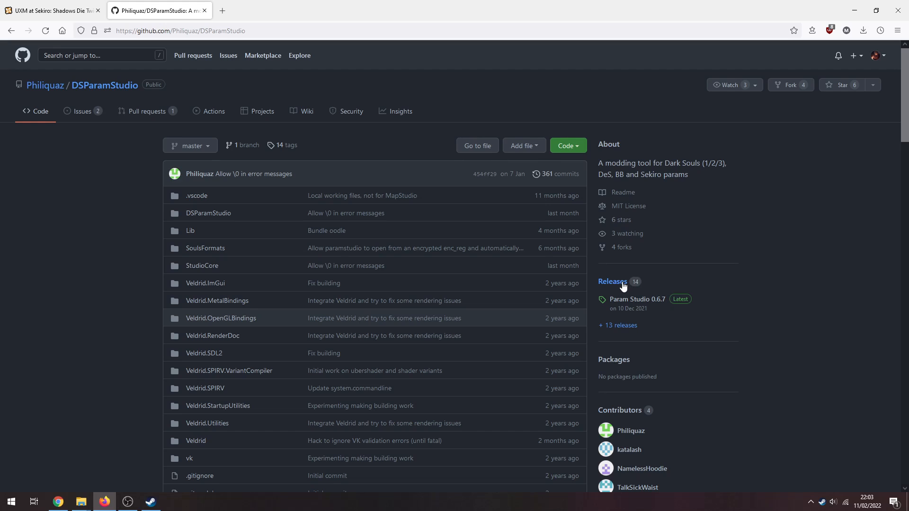
left_click(612, 282)
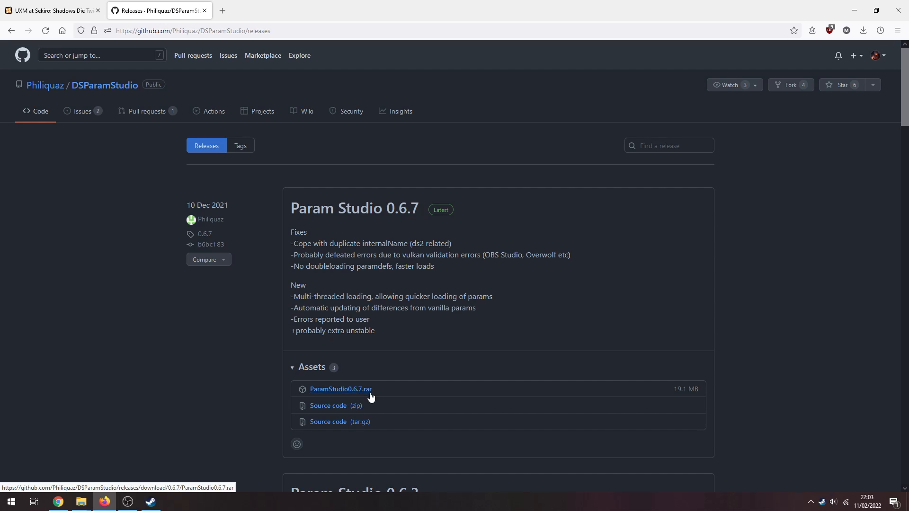
left_click(340, 389)
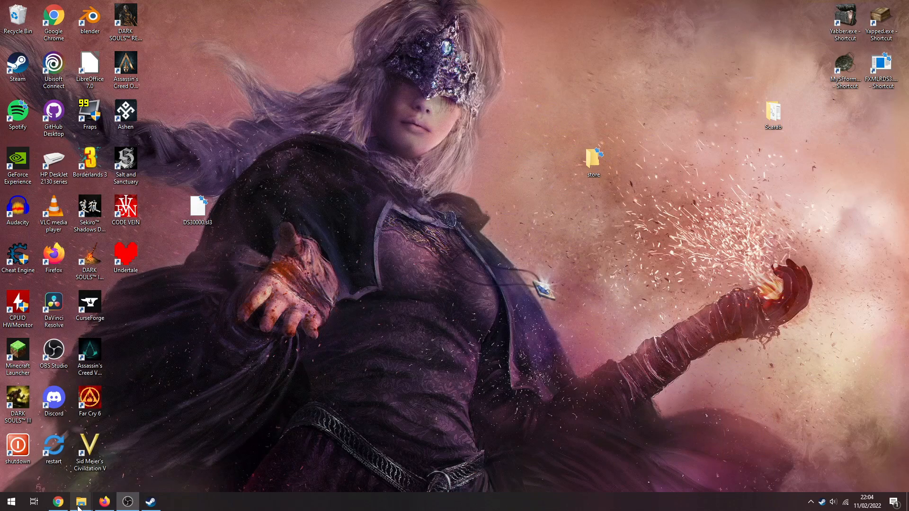
- Extract the UXM zip in Downloads\Tutorial and launch UXM.exe from the UXM 2.4 folder
left_click(80, 501)
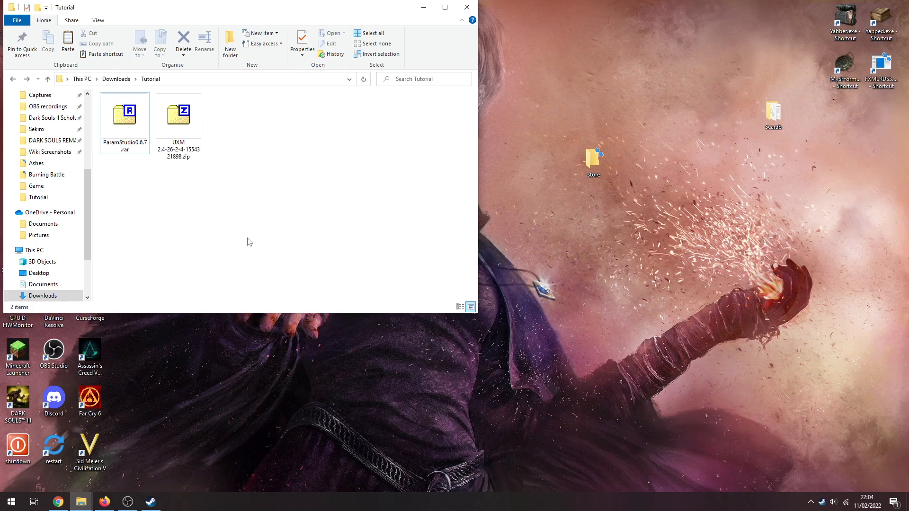
left_click(178, 116)
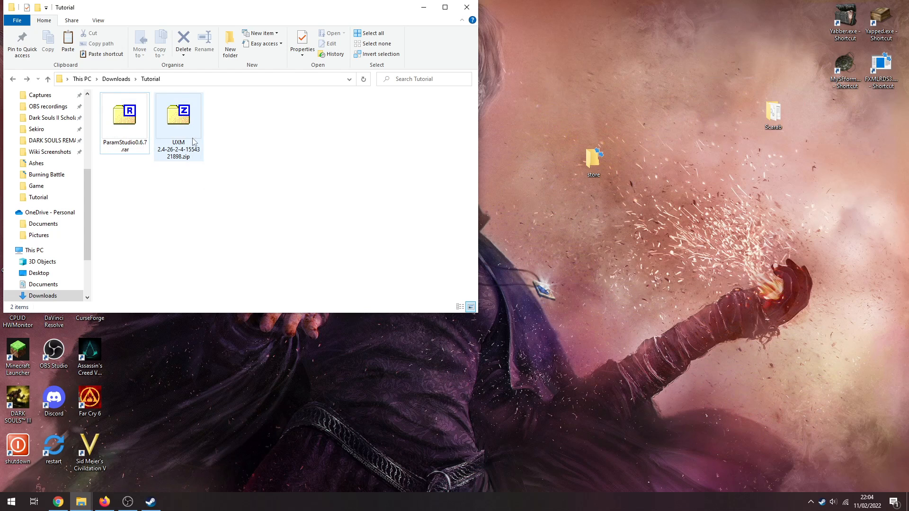
left_click(178, 113)
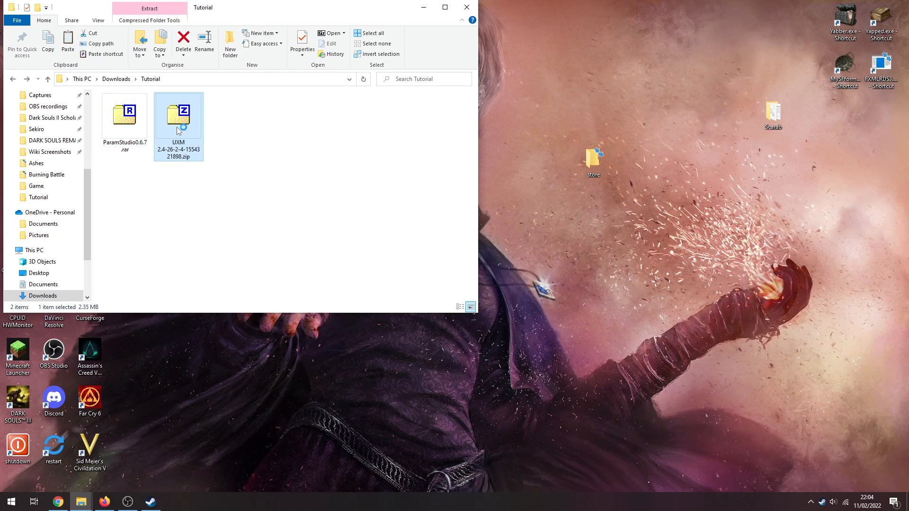
double_click(178, 114)
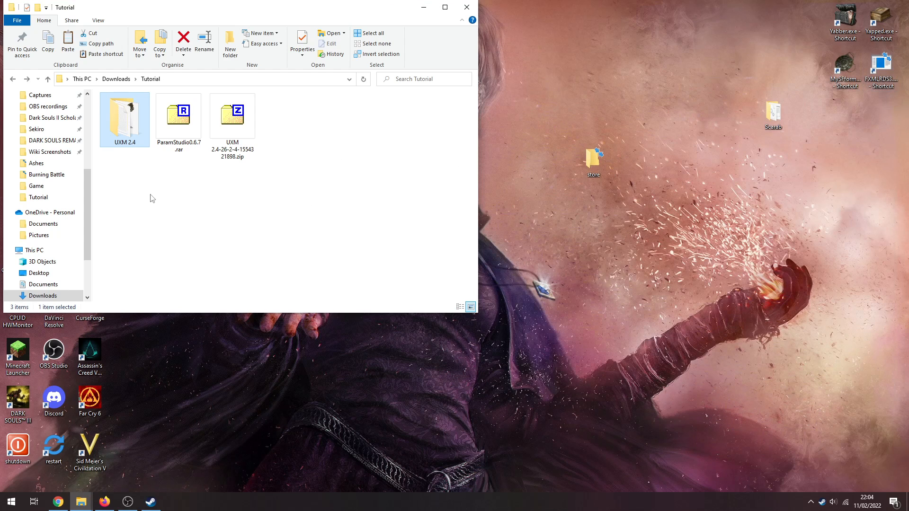
double_click(124, 113)
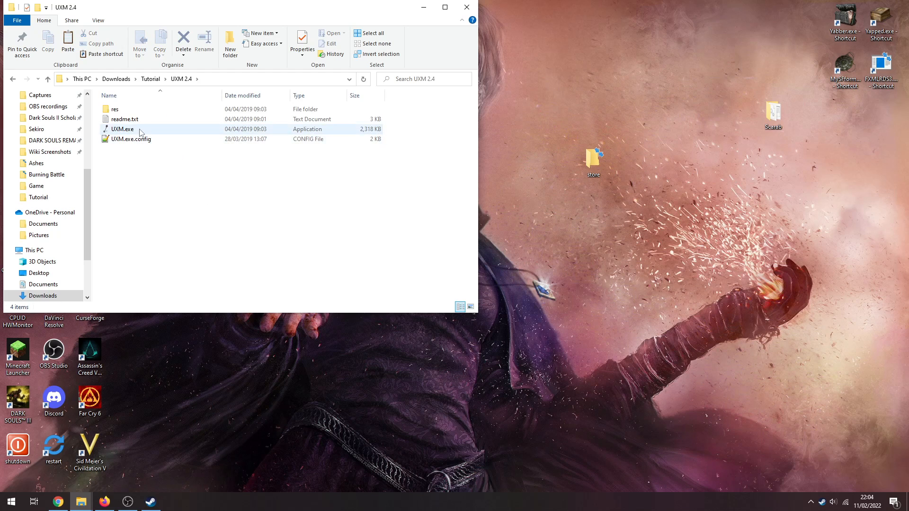
double_click(122, 129)
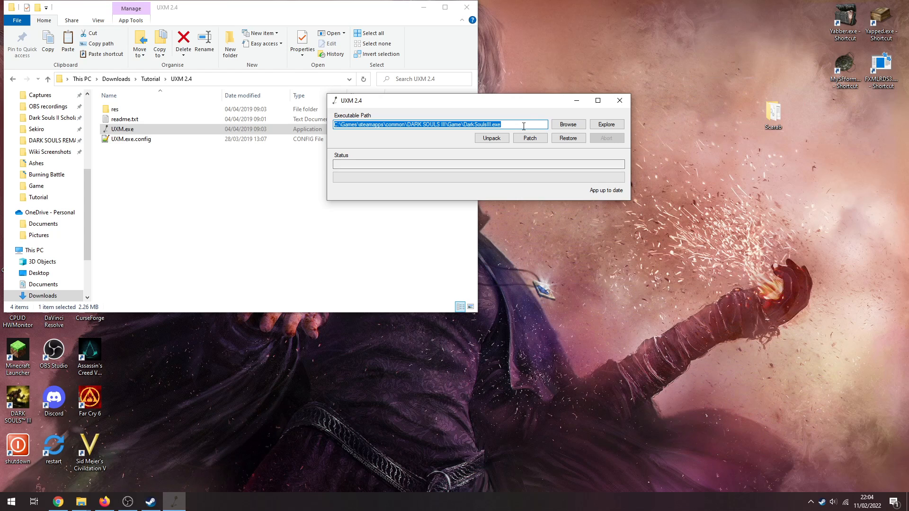
mouse_move(523, 126)
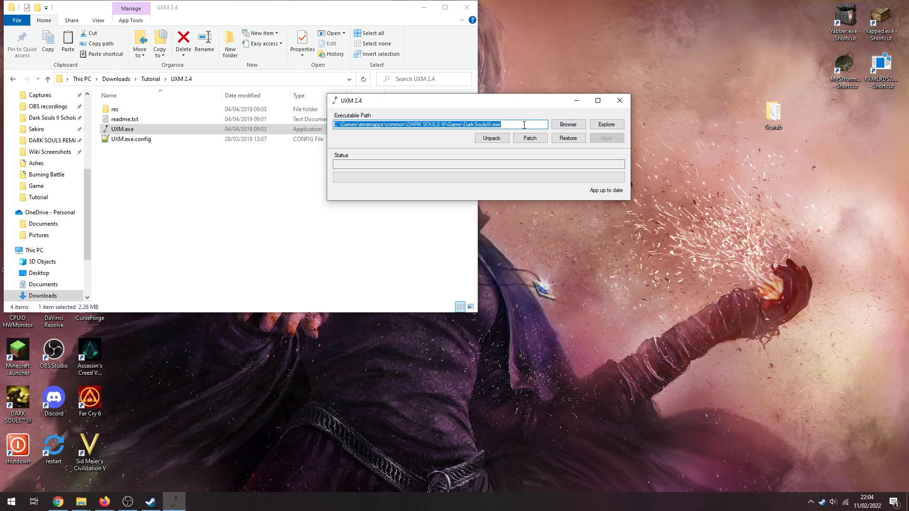
mouse_move(149, 502)
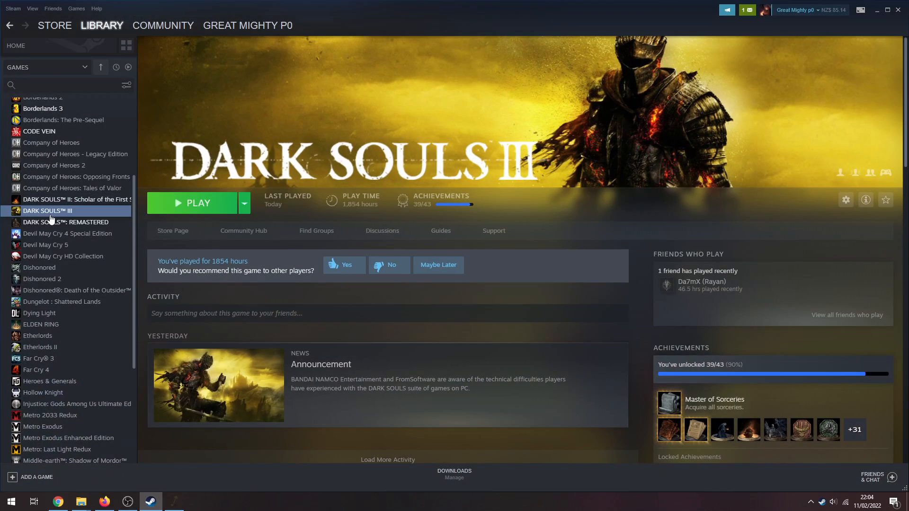
- Browse DARK SOULS III's local files from the Steam library and open its Game folder
right_click(49, 210)
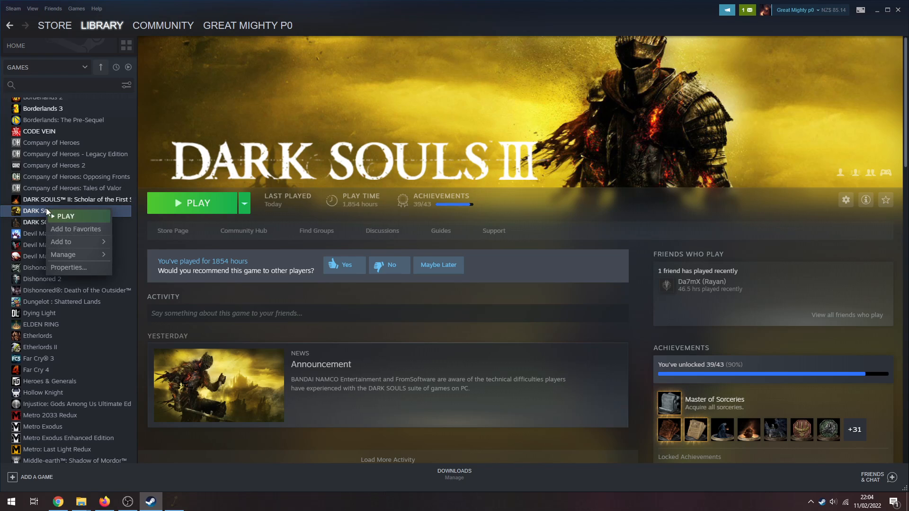
mouse_move(63, 255)
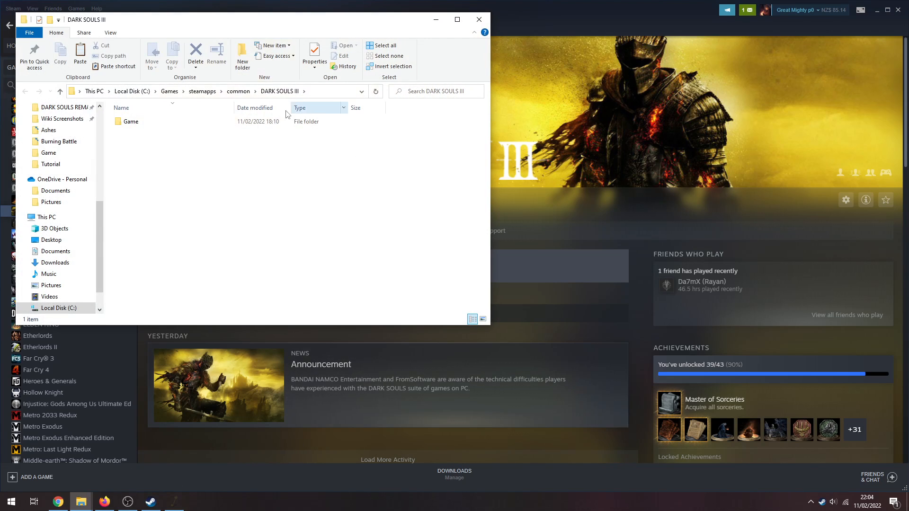
double_click(131, 122)
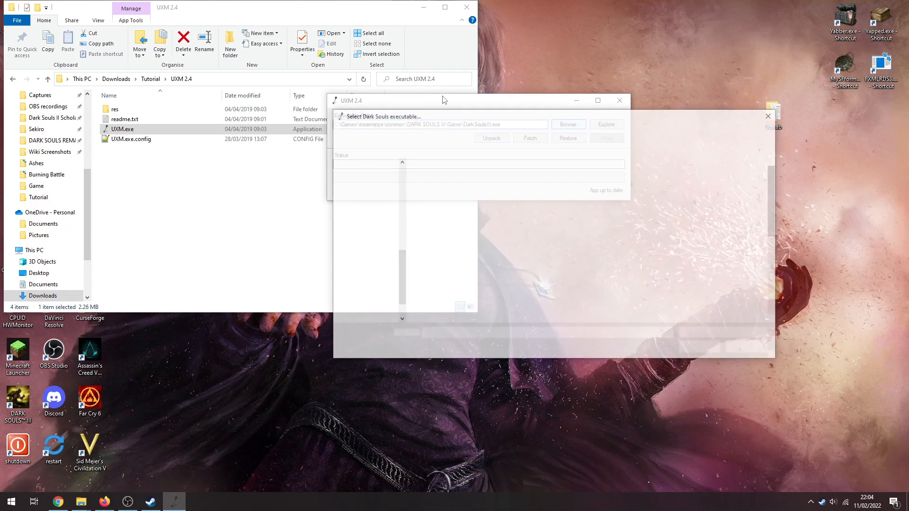
- Set UXM's executable path to DarkSoulsIII.exe in the Game folder
left_click(567, 124)
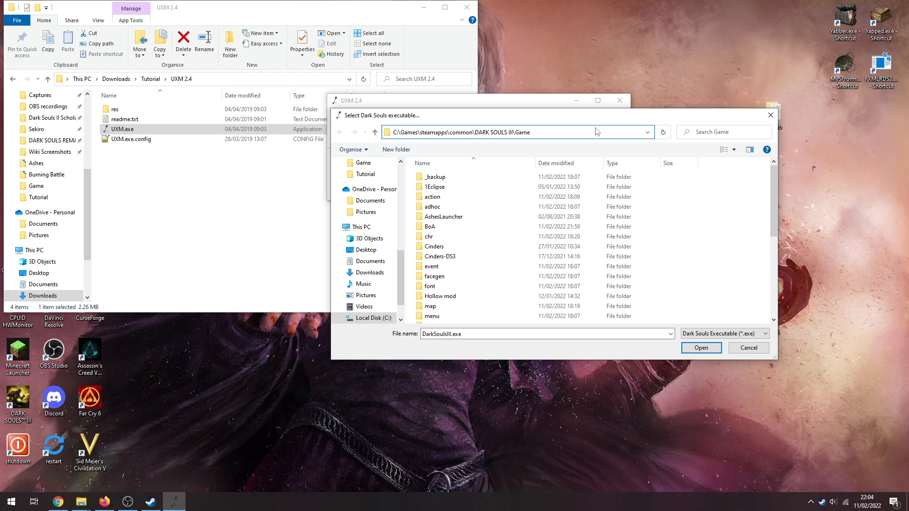
left_click(597, 132)
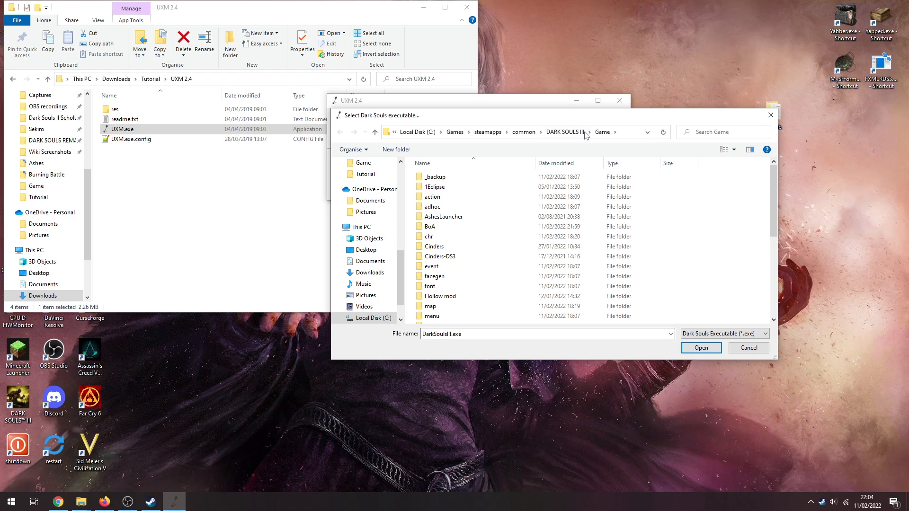
scroll("down", 3)
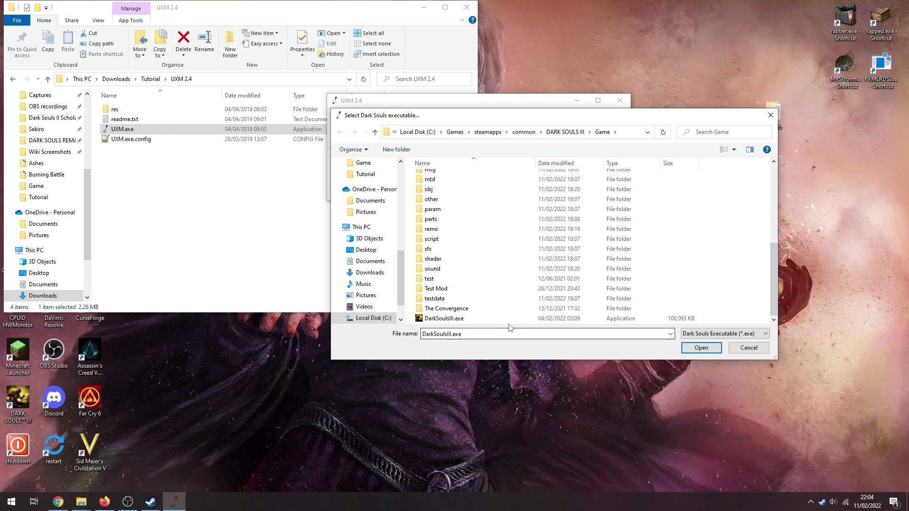
left_click(443, 318)
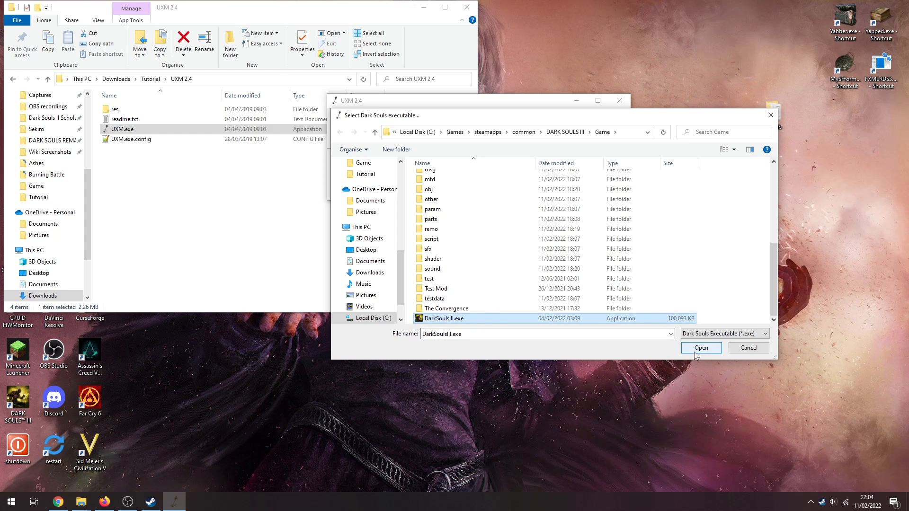
left_click(701, 347)
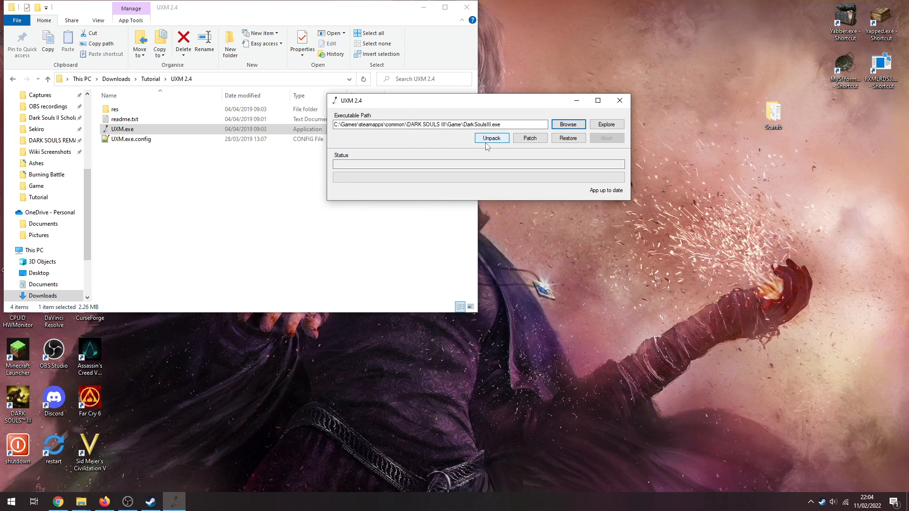
mouse_move(724, 246)
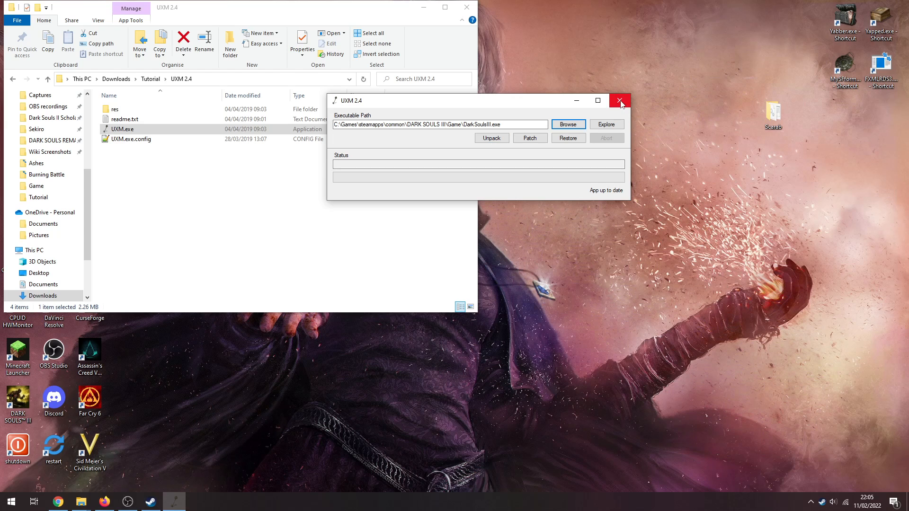
mouse_move(619, 100)
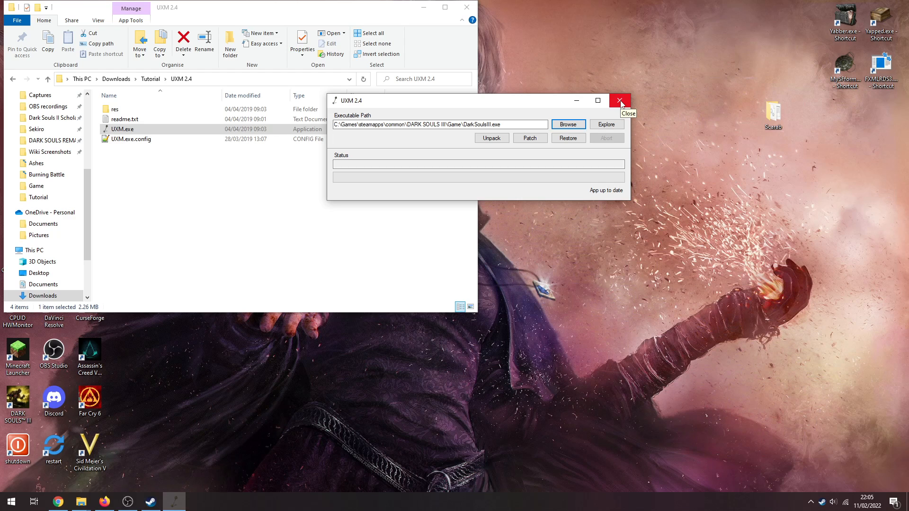
- Close UXM and extract ParamStudio0.6.7.rar's 50 files into a new Tutorial\Param Studio folder
left_click(619, 101)
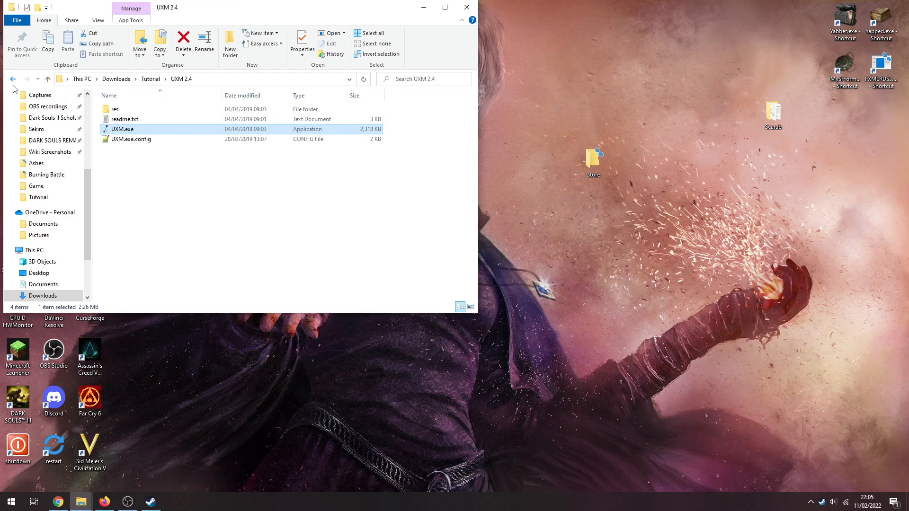
left_click(13, 79)
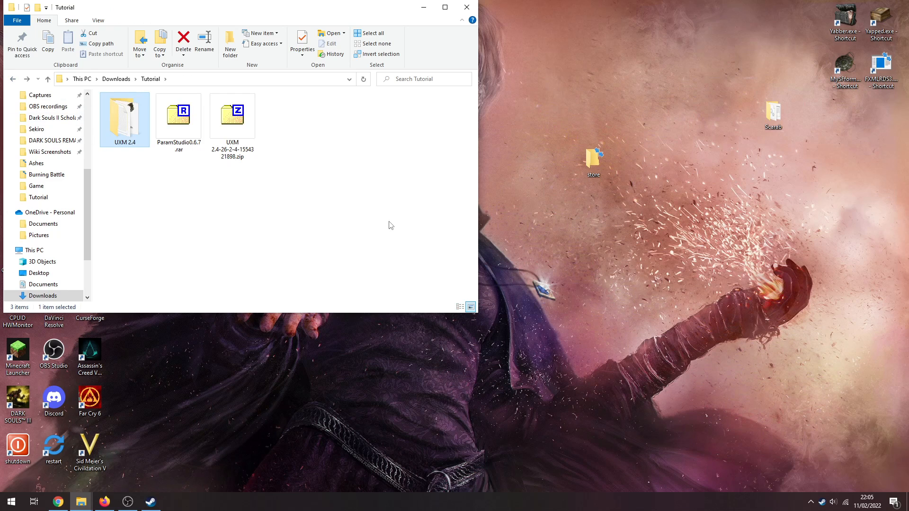
left_click(178, 116)
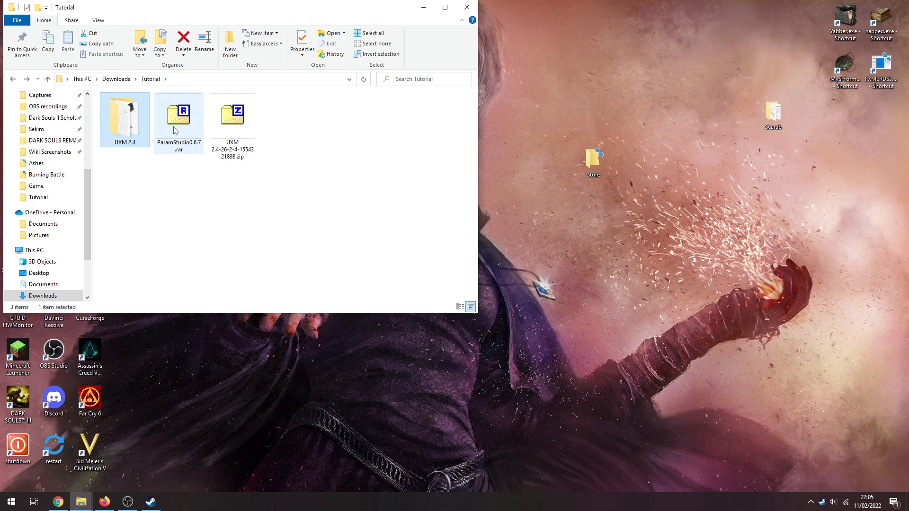
left_click(178, 114)
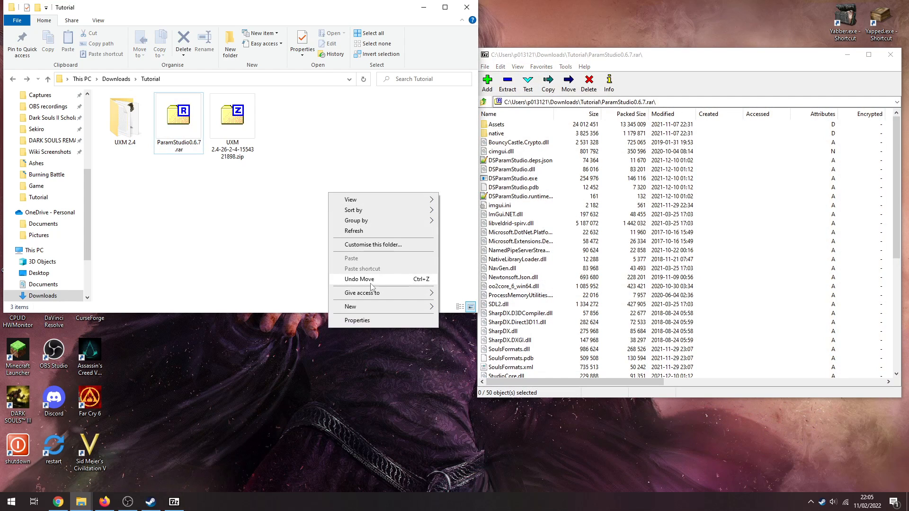
left_click(350, 306)
type("Param Studio")
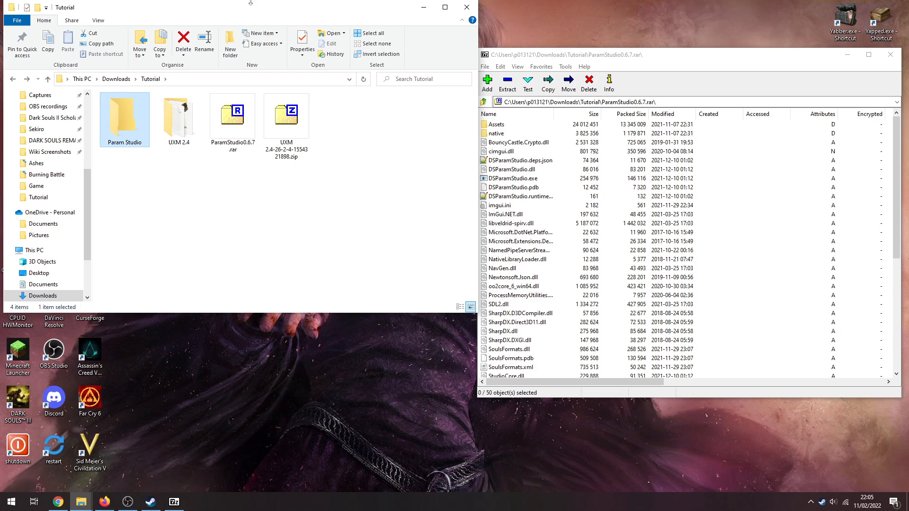
double_click(124, 113)
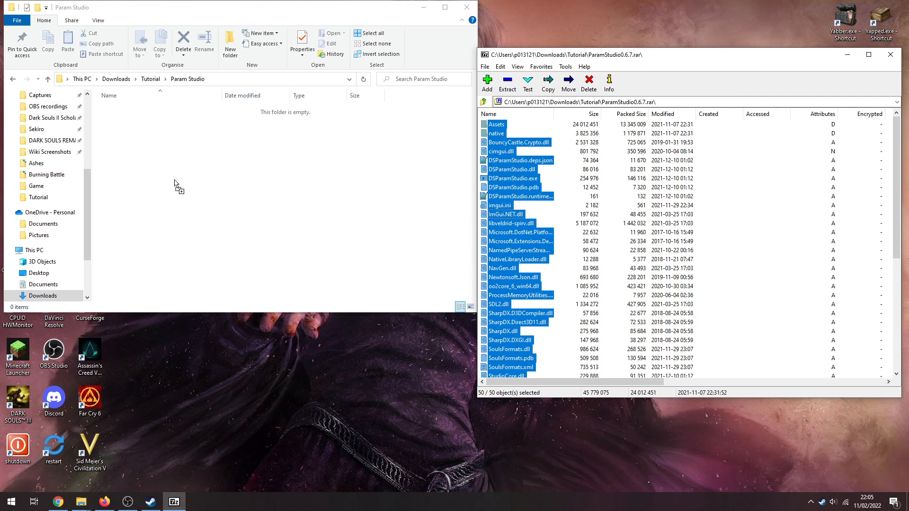
left_click(506, 83)
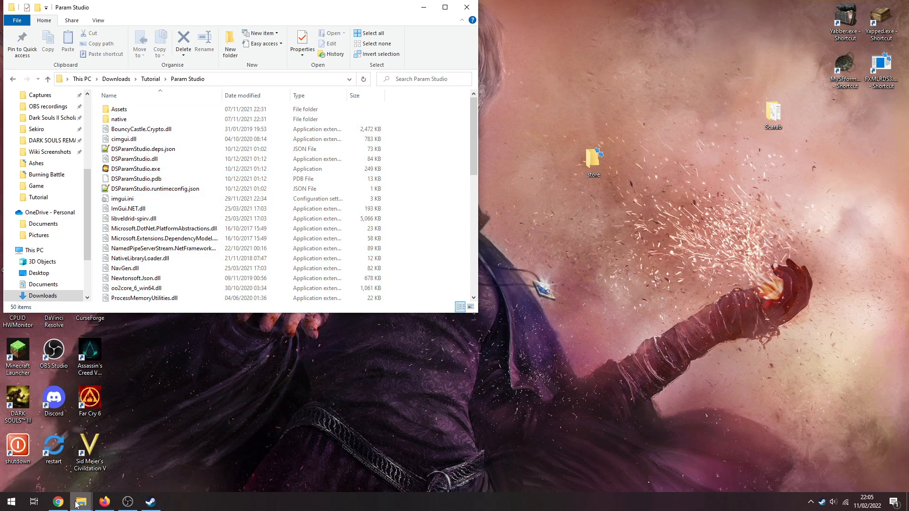
mouse_move(81, 501)
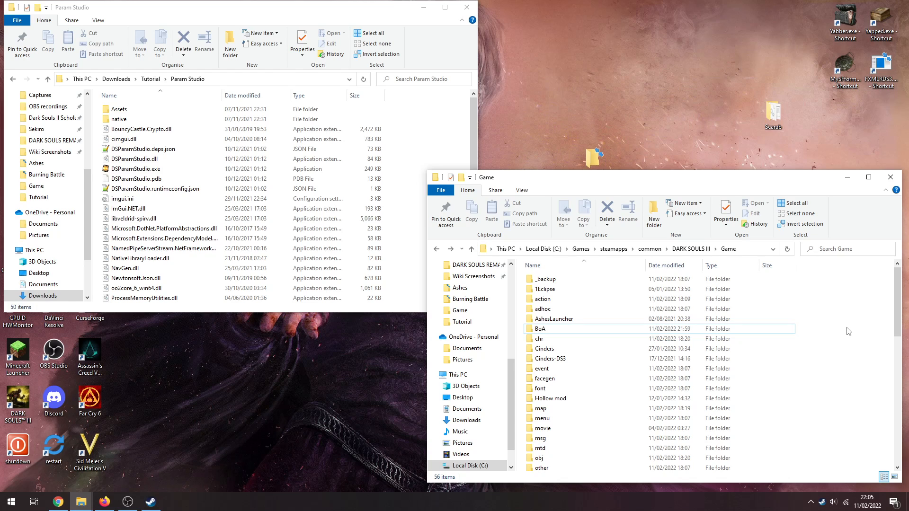
- Browse the Cinders, Ashes and BoA mod folders in the Dark Souls III Game directory
left_click(550, 359)
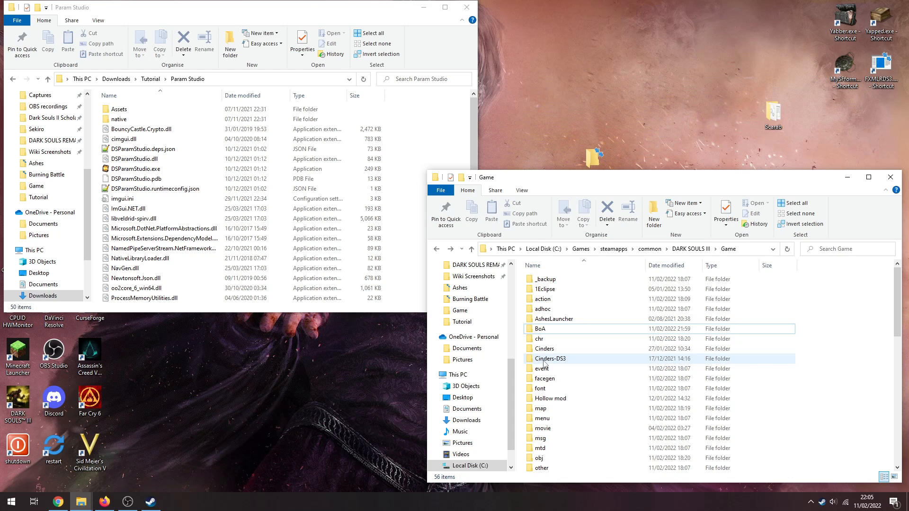
double_click(543, 348)
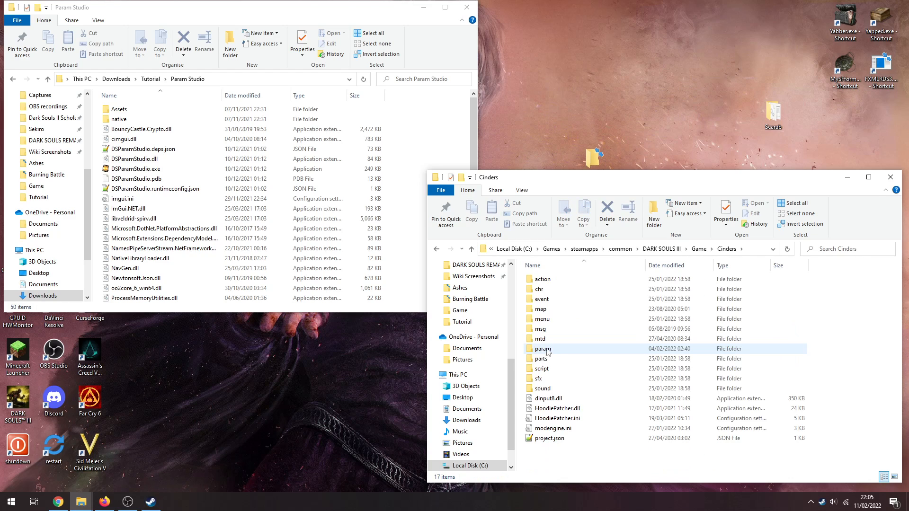
mouse_move(543, 349)
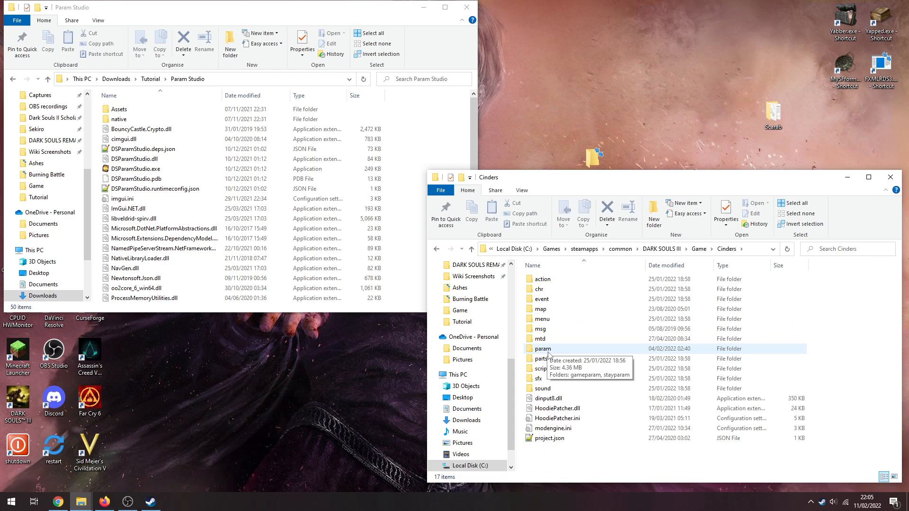
mouse_move(604, 464)
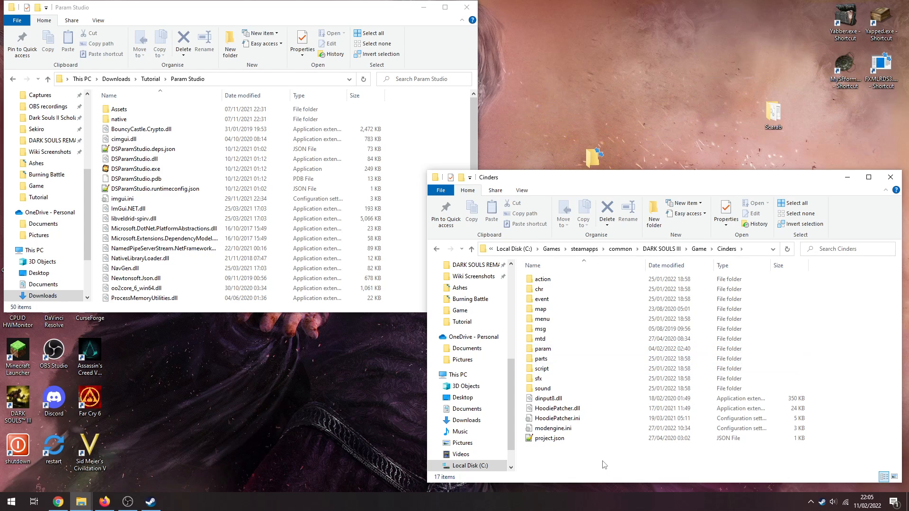
left_click(547, 439)
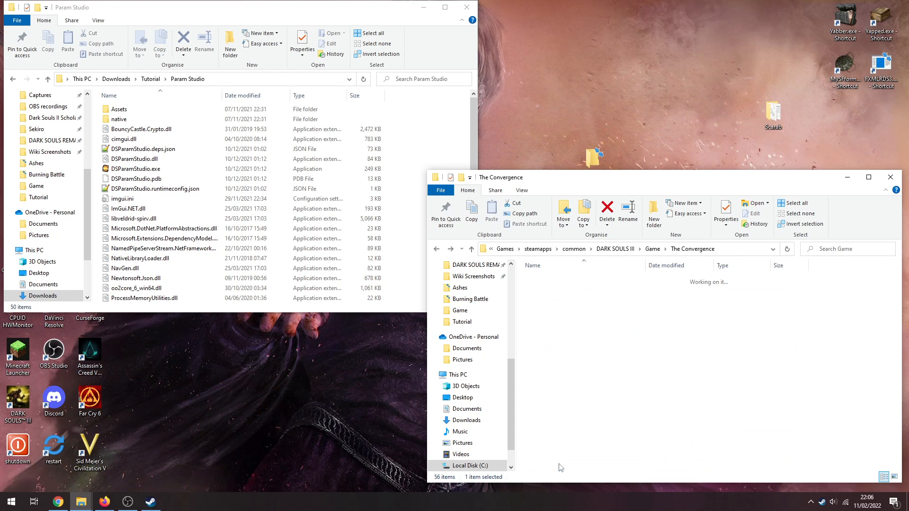
left_click(437, 249)
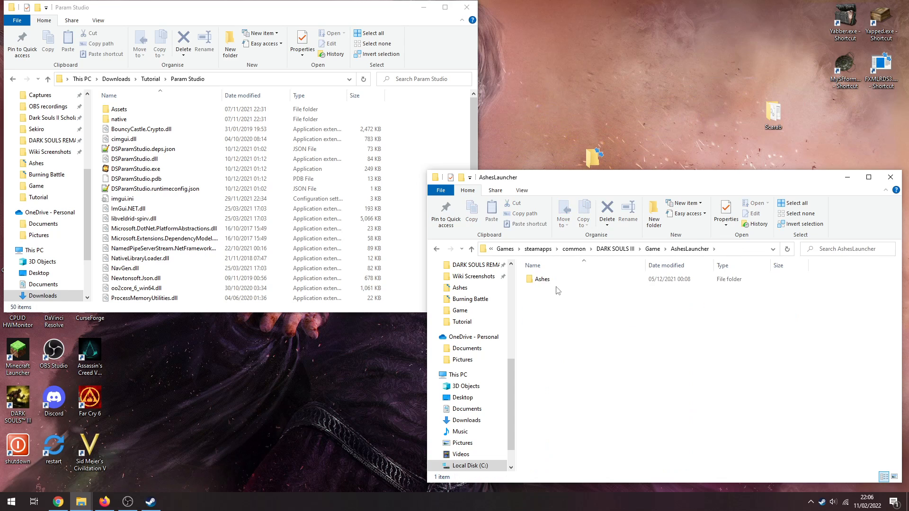
double_click(540, 279)
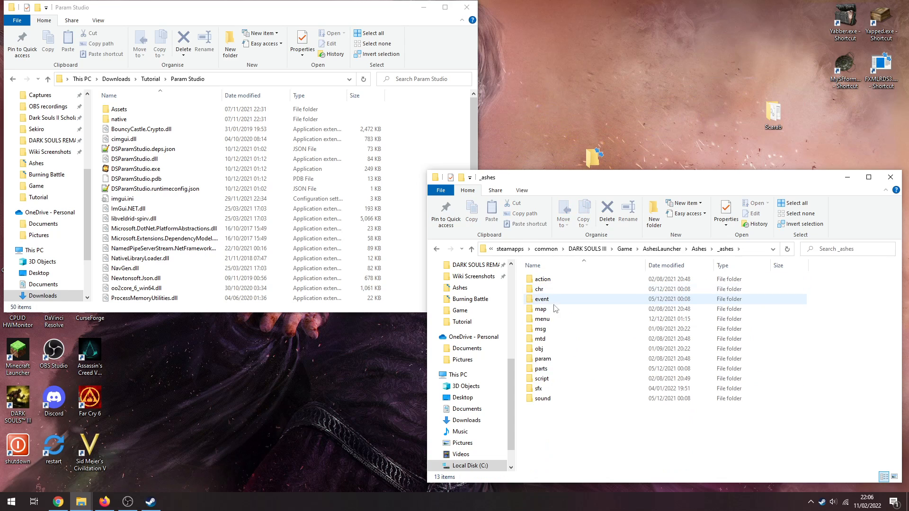
left_click(437, 249)
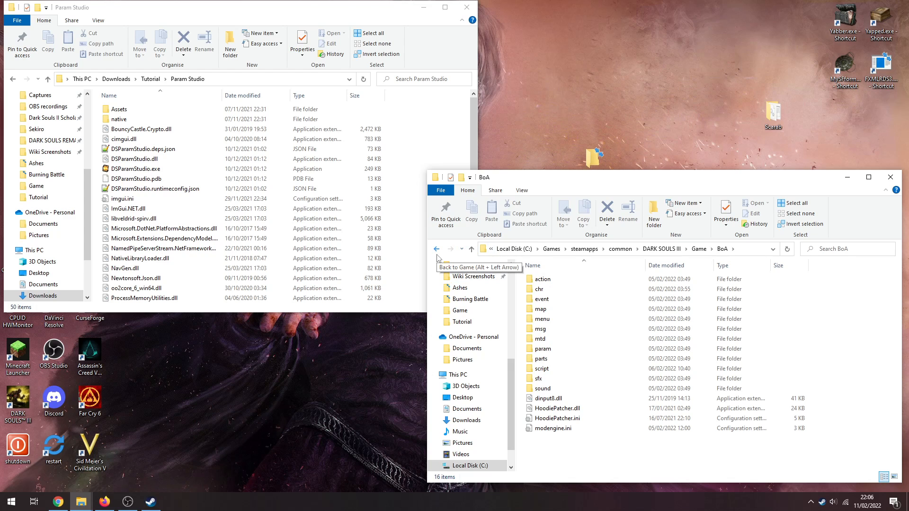
left_click(436, 248)
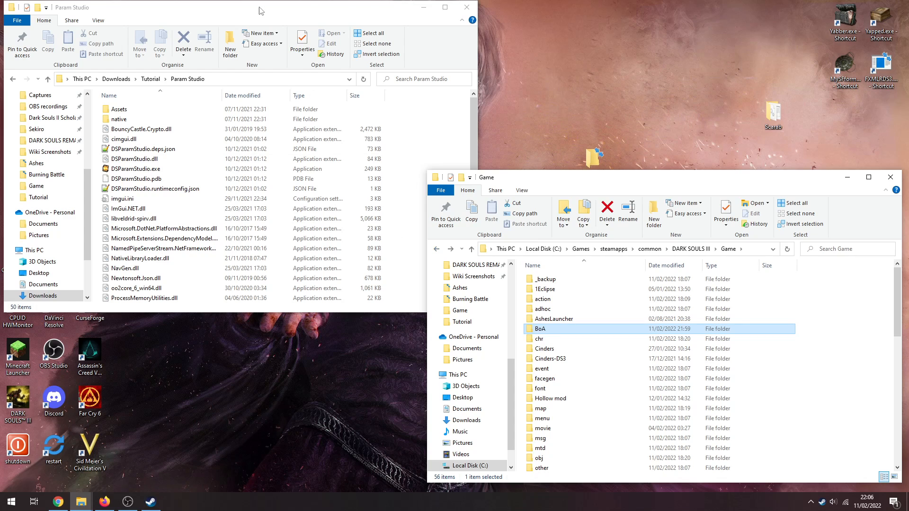
left_click(137, 169)
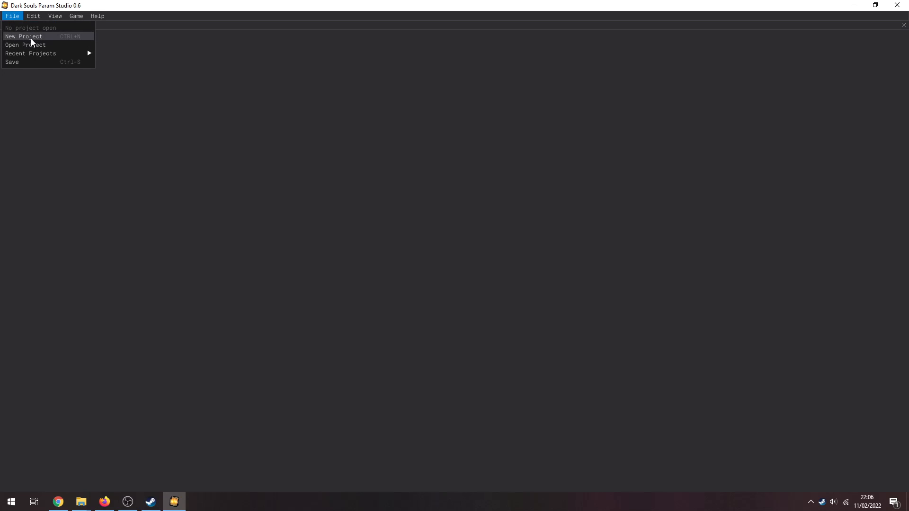
- Start a new project named BoA with its project folder set to the BoA mod folder
left_click(23, 36)
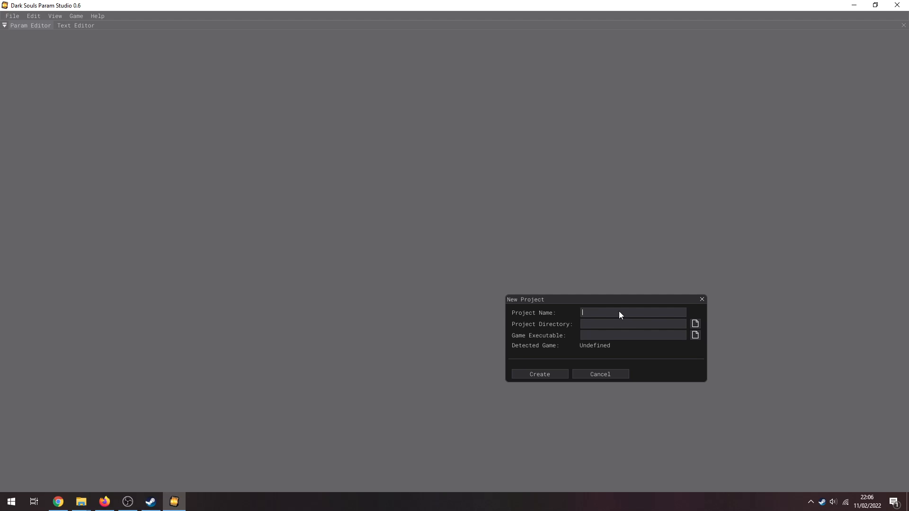
type("BoA")
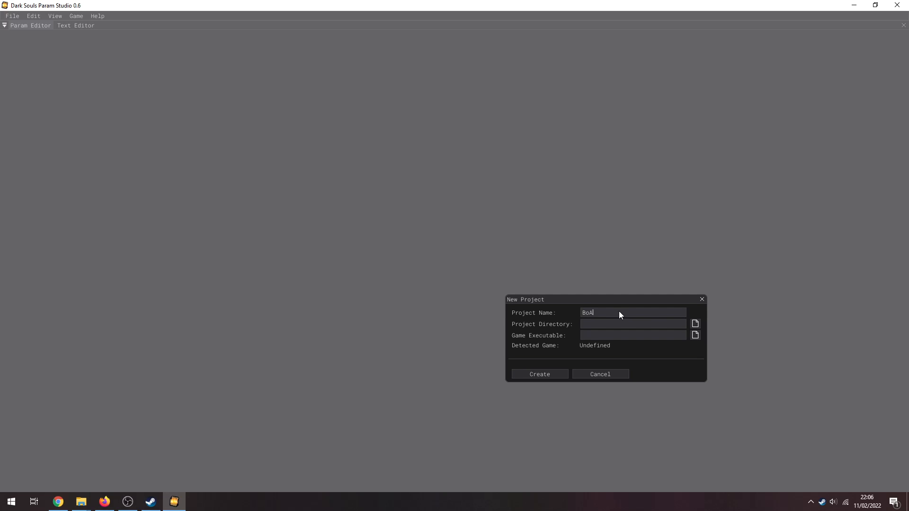
left_click(695, 323)
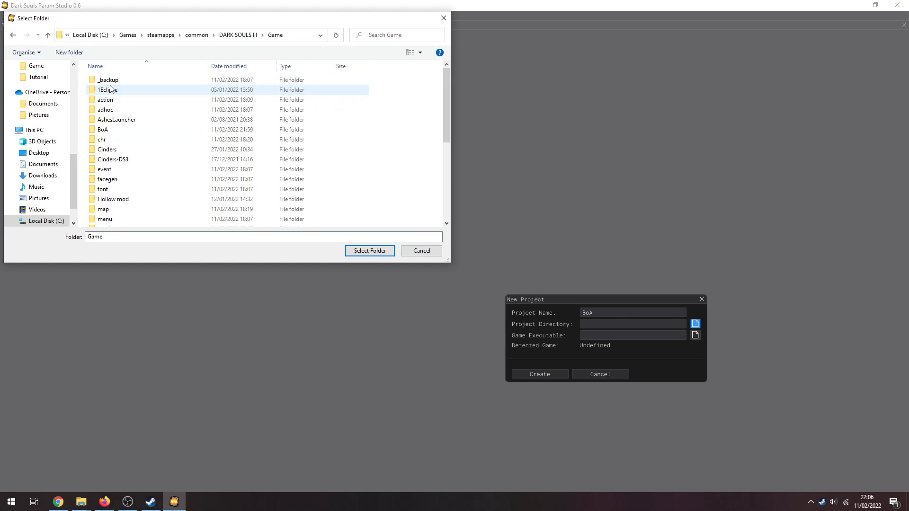
left_click(103, 129)
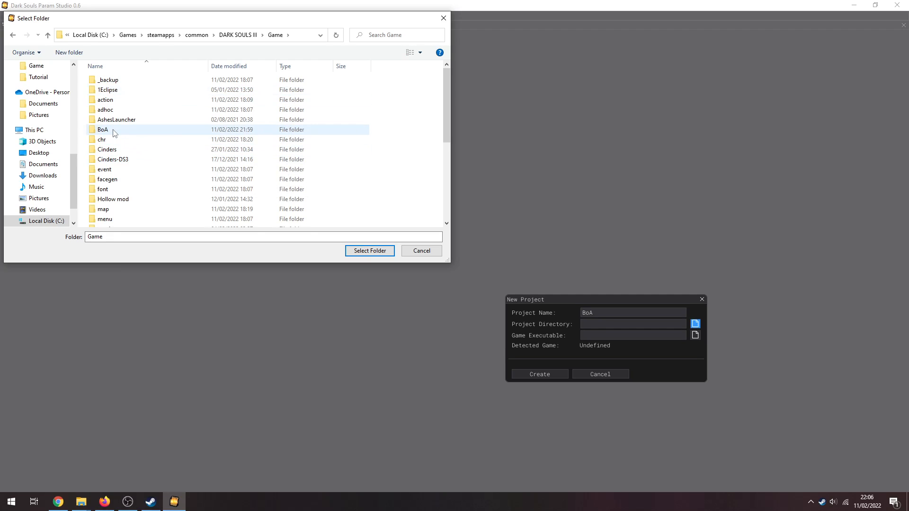
mouse_move(103, 130)
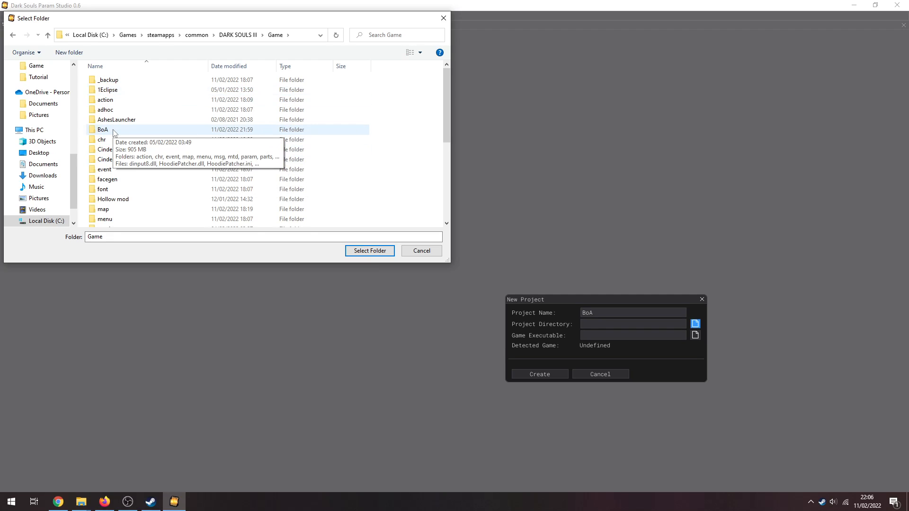
double_click(103, 129)
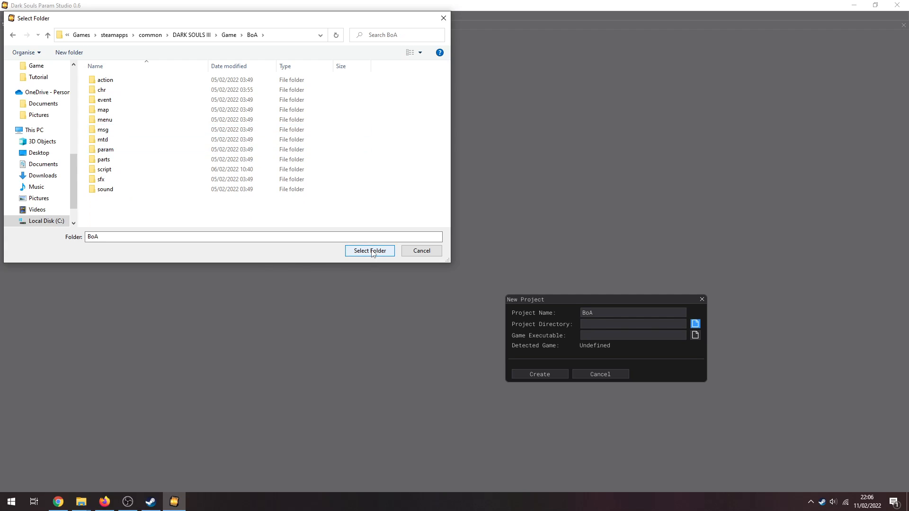
left_click(369, 251)
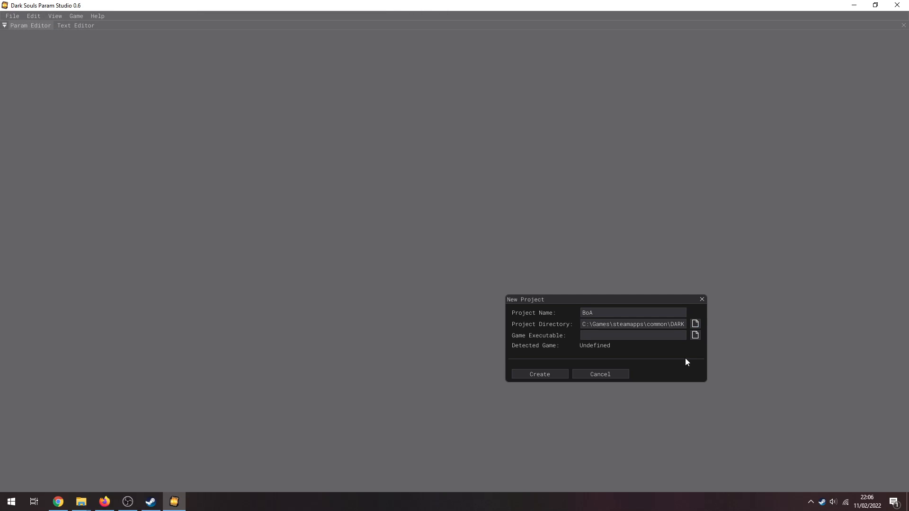
- Point the game executable at Game\DarkSoulsIII.exe, enable Use Loose Params, and create the project
left_click(694, 335)
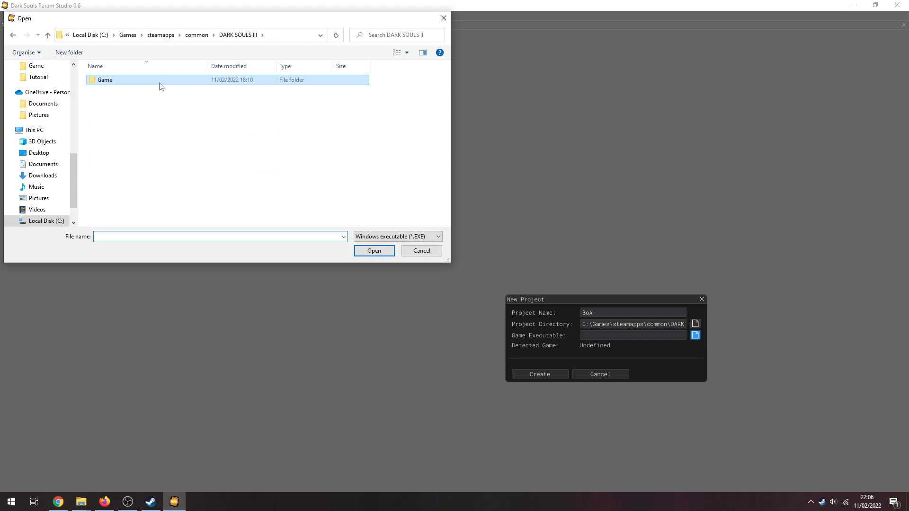
double_click(105, 79)
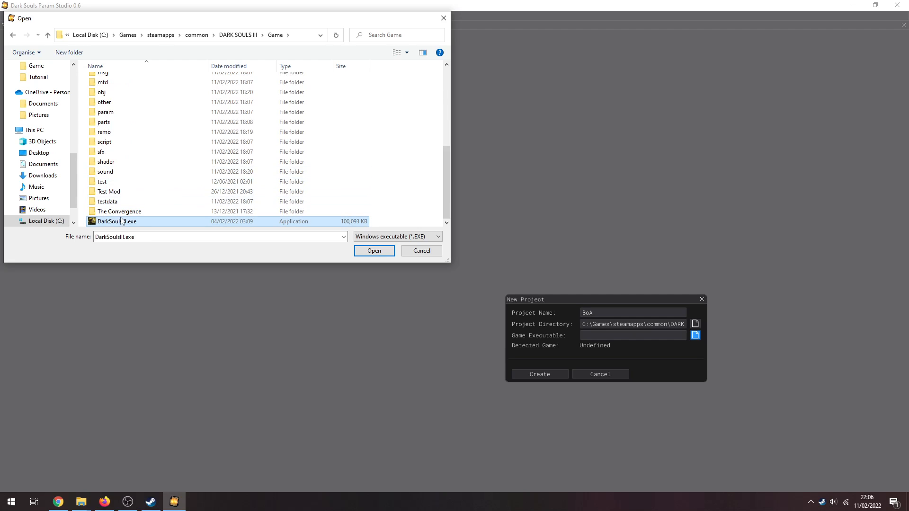
left_click(374, 250)
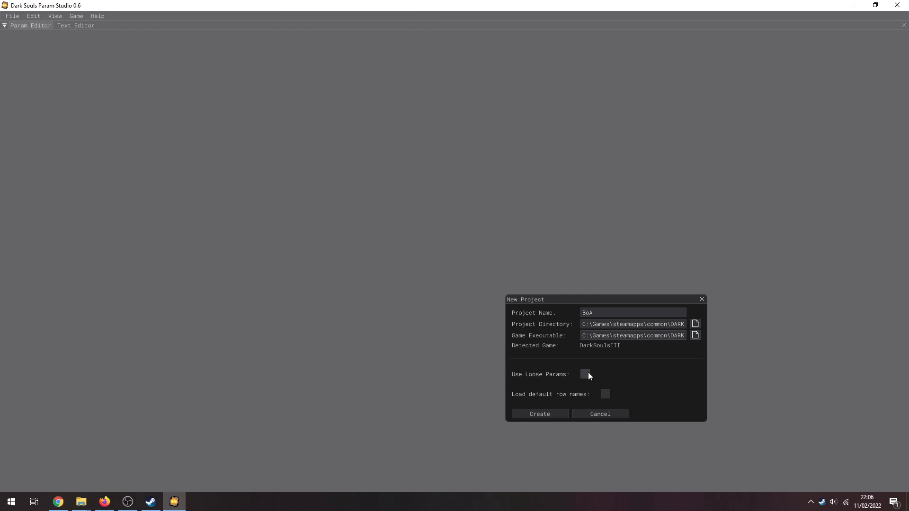
left_click(584, 374)
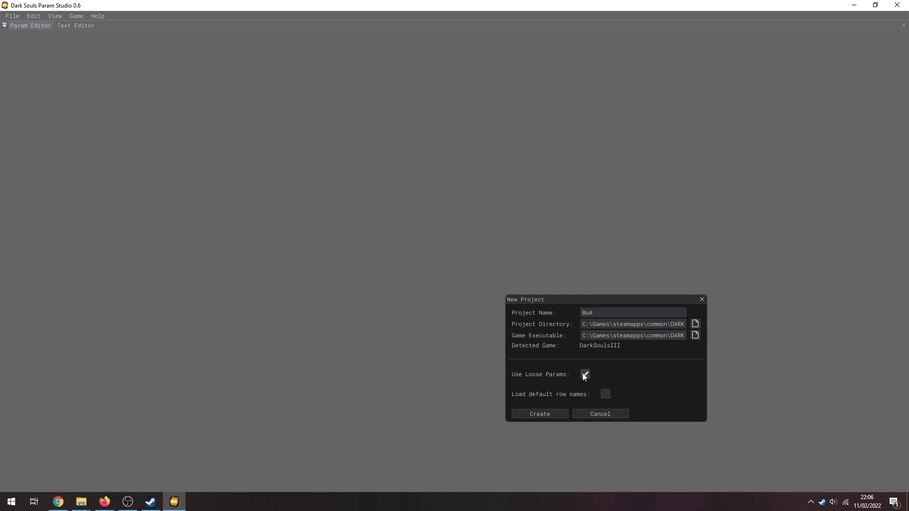
left_click(584, 373)
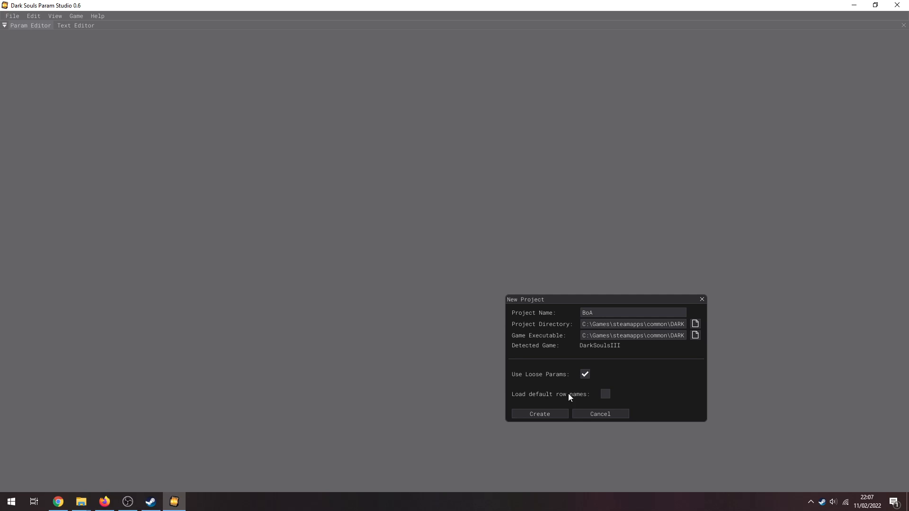
left_click(538, 414)
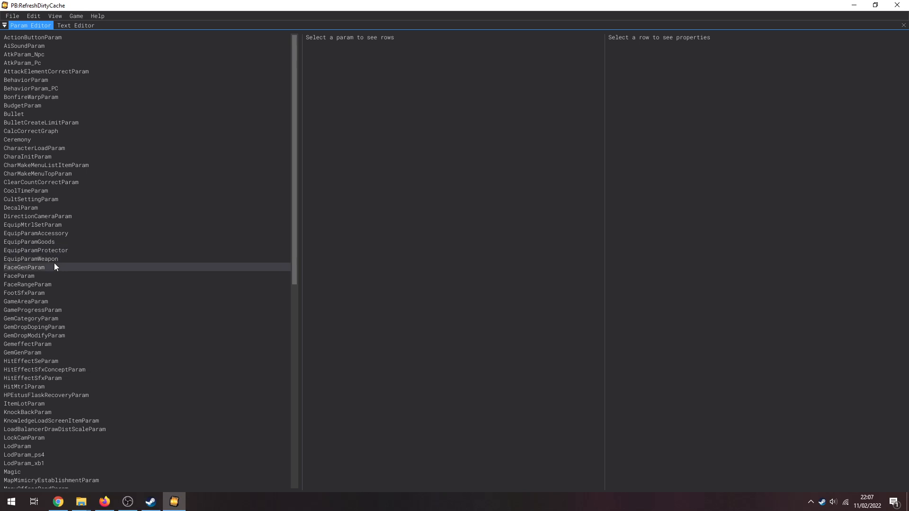
- Open EquipParamWeapon and scroll its weapon and shield rows down to the debug entries
left_click(31, 259)
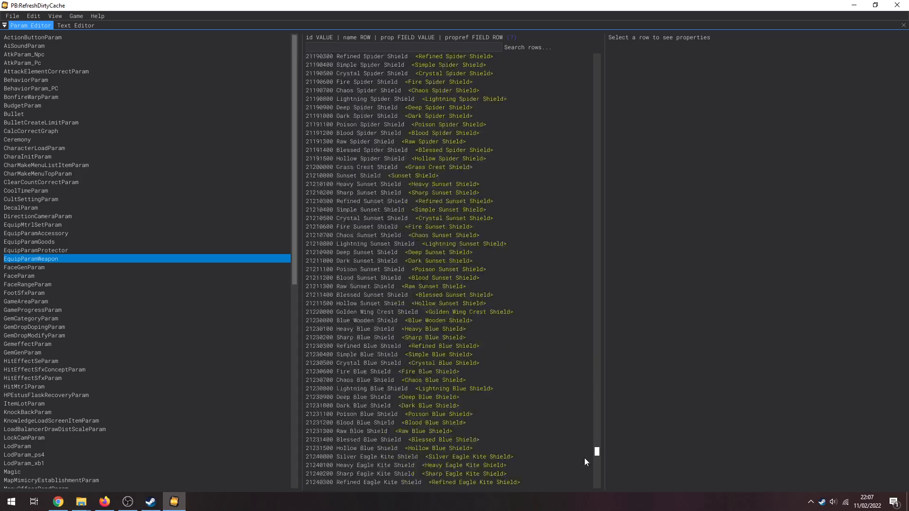
scroll("down", 3)
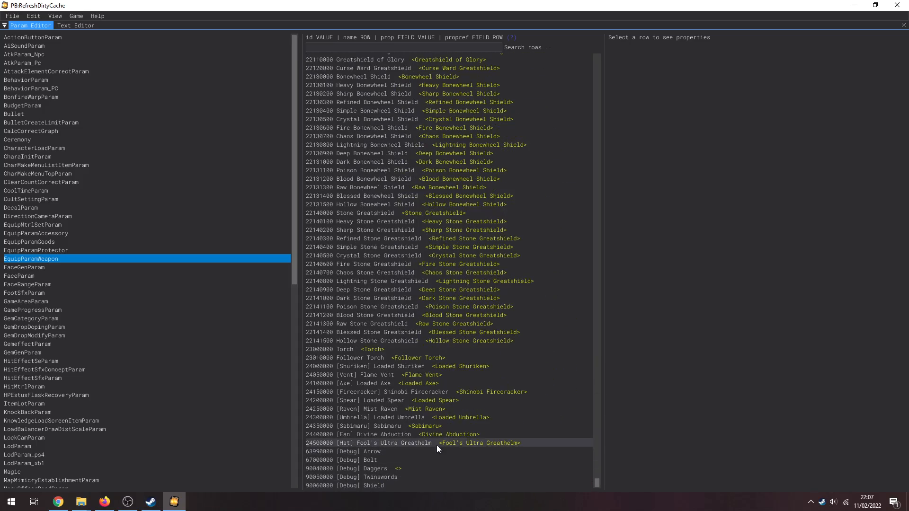
left_click(434, 443)
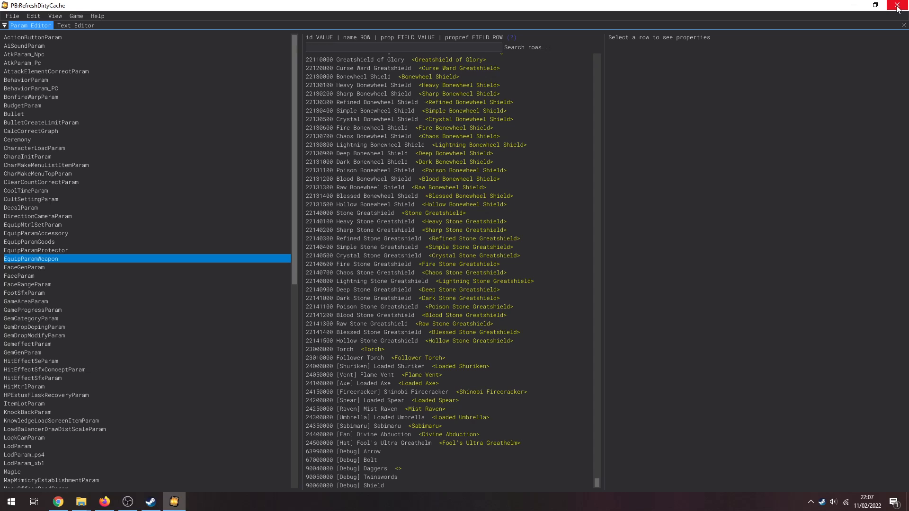
mouse_move(898, 9)
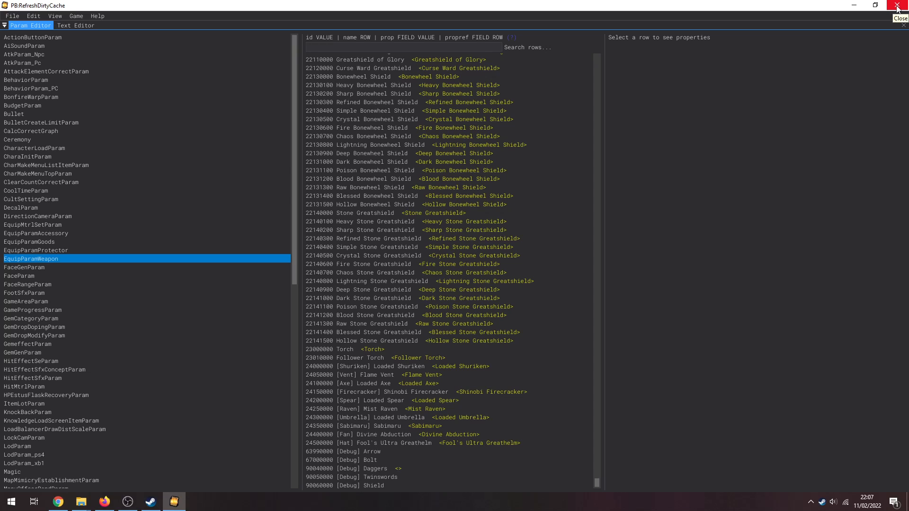
mouse_move(11, 16)
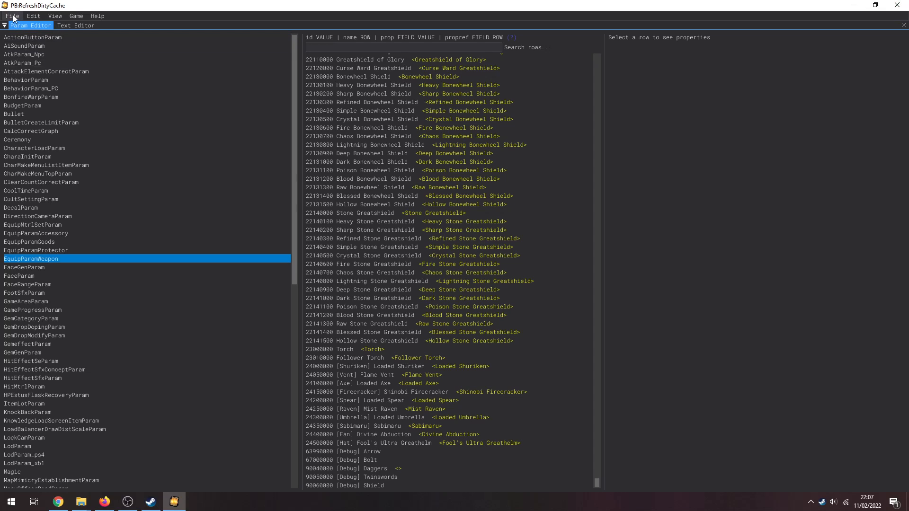
- Load project.json from the Cinders-DS3\Cinders folder through File > Open Project
left_click(11, 15)
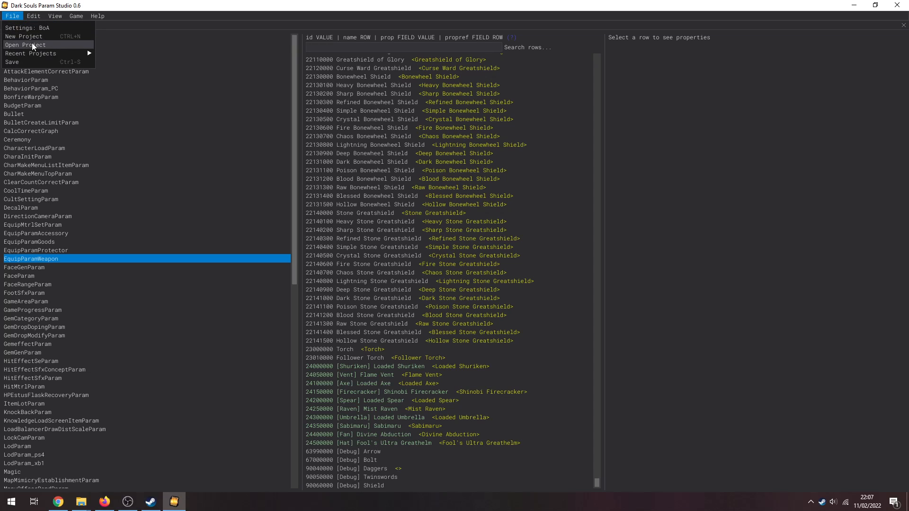
left_click(27, 45)
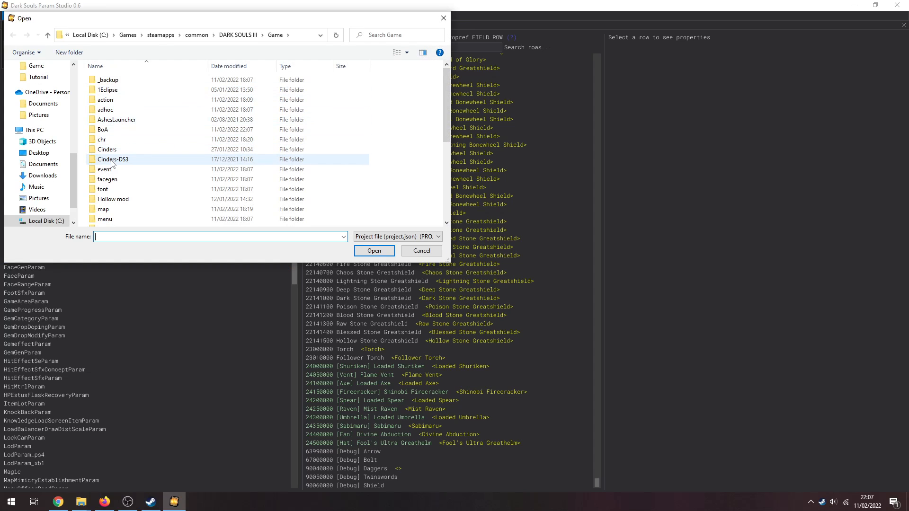
double_click(107, 149)
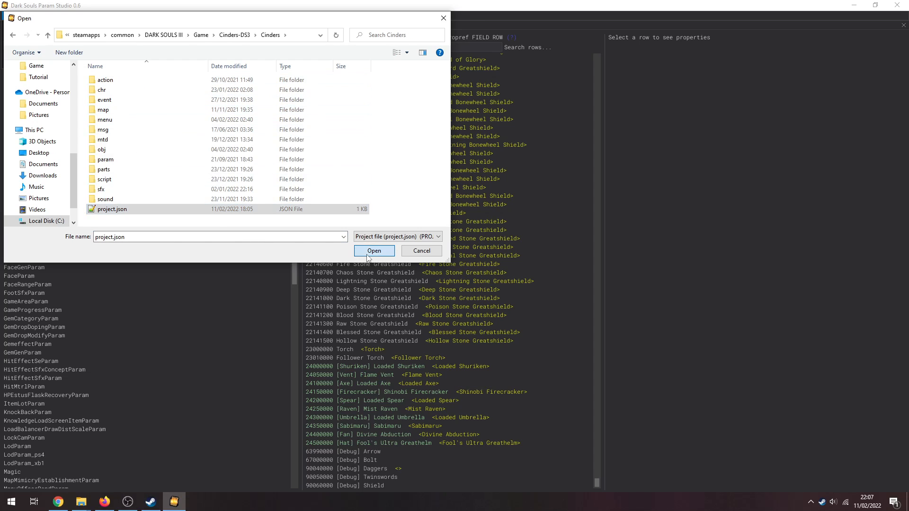
left_click(374, 250)
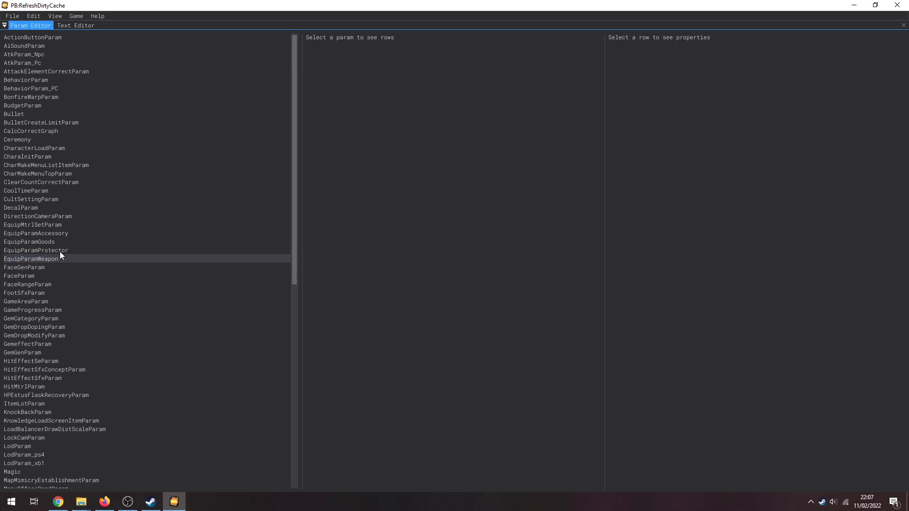
- Browse Cinders' EquipParamWeapon rows, scrolling down past the glaives and whips
left_click(30, 258)
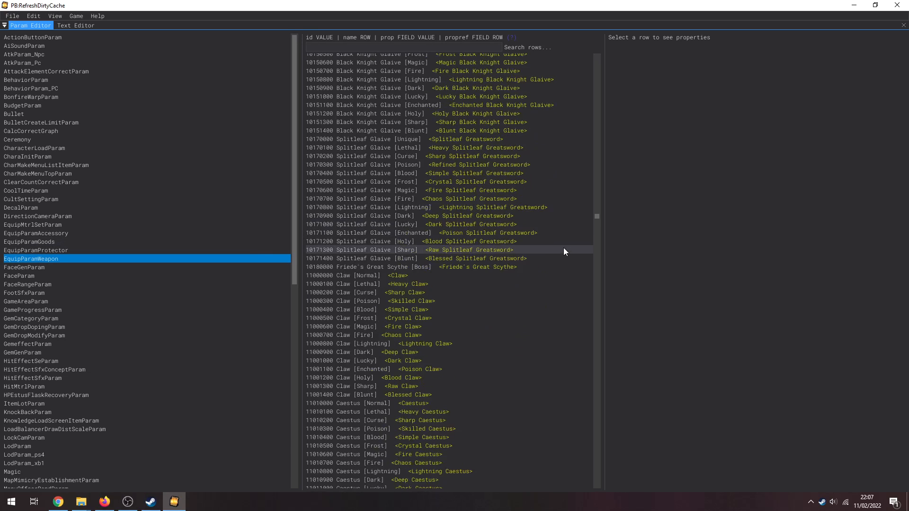
scroll("down", 3)
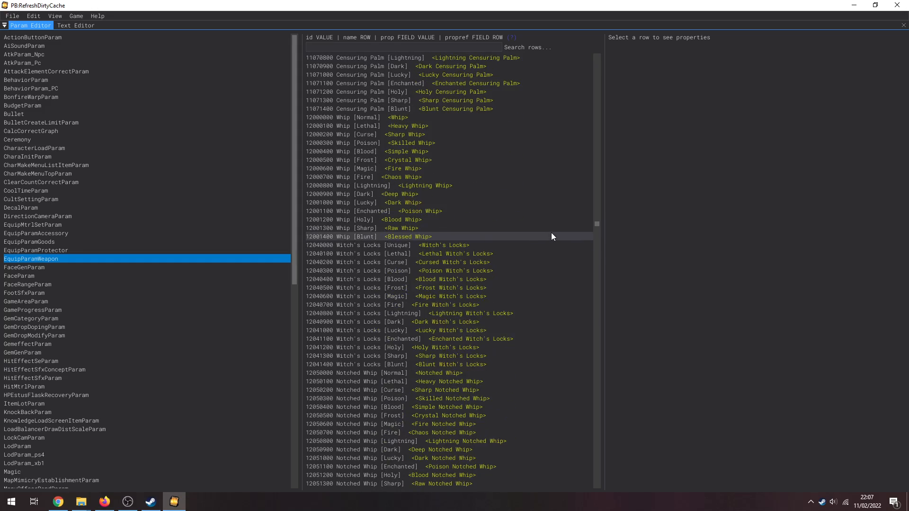
scroll("down", 3)
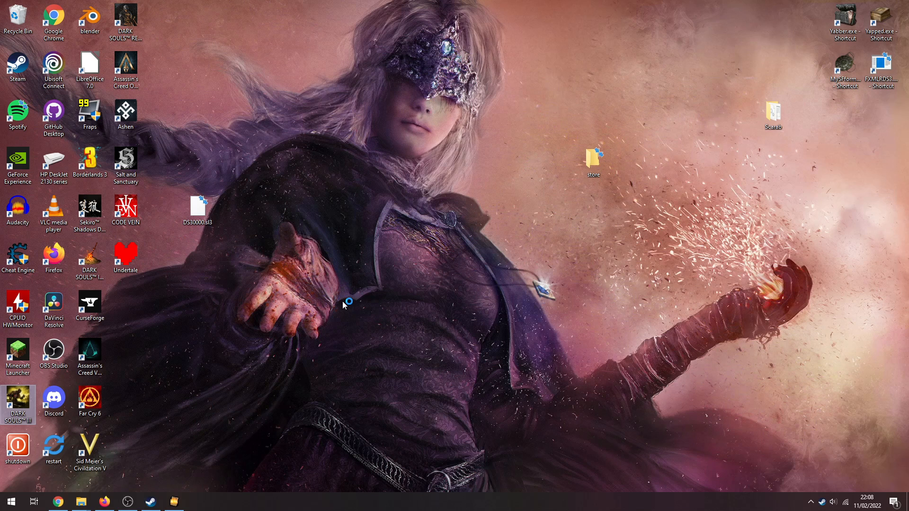
mouse_move(316, 297)
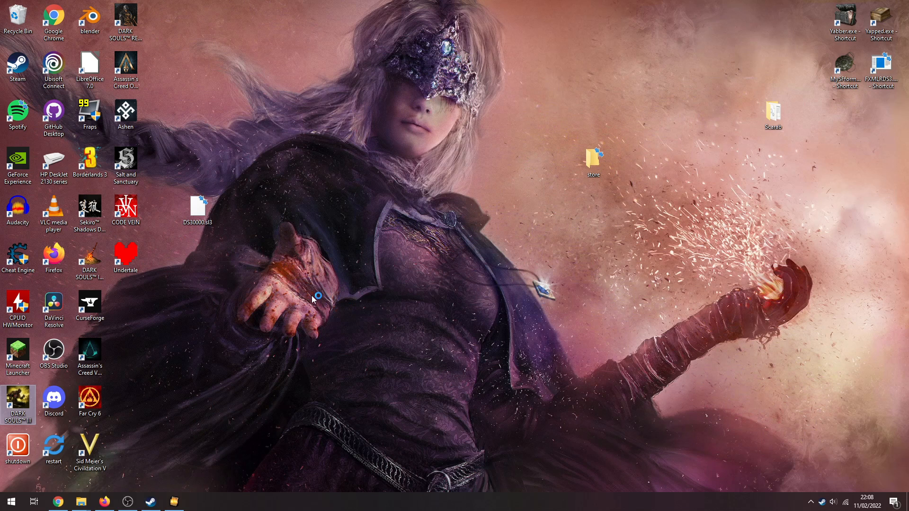
- Launch Dark Souls III from its desktop shortcut to reach the Cinders 2.15 title screen
double_click(18, 400)
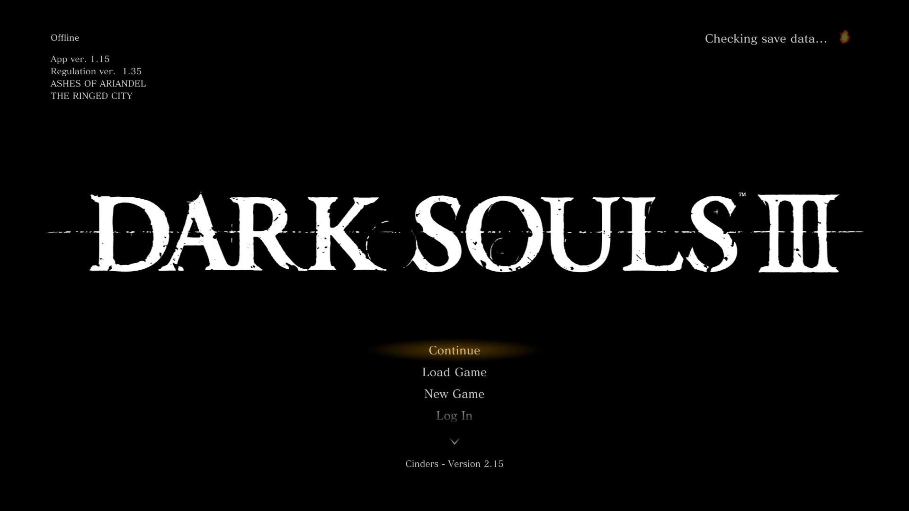
- Continue the saved game to load the character into the world
left_click(454, 371)
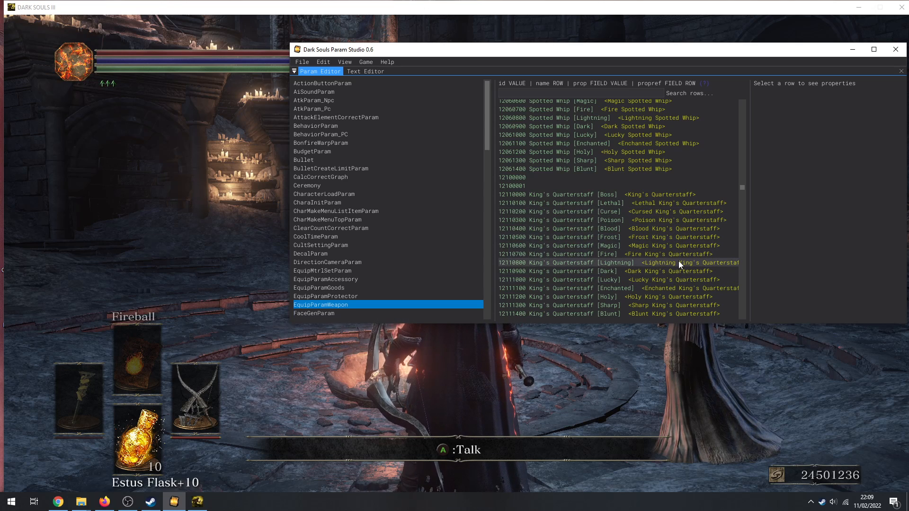
- Spawn the King's Quarterstaff [Lightning] row into the game with Game > Spawn Selected Items
left_click(614, 263)
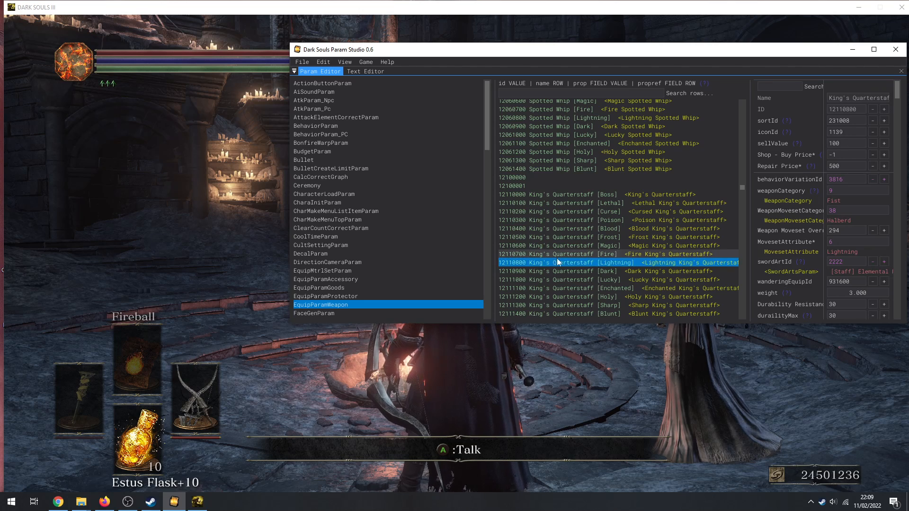
left_click(365, 62)
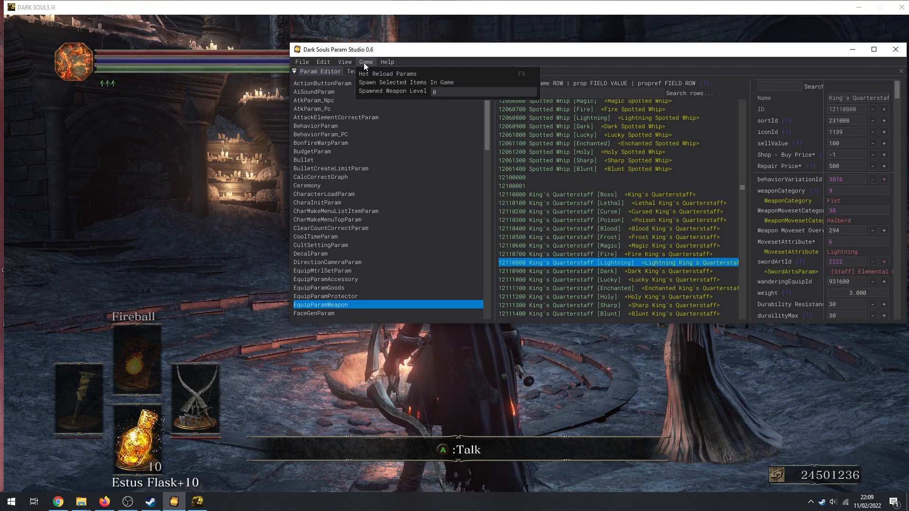
mouse_move(406, 82)
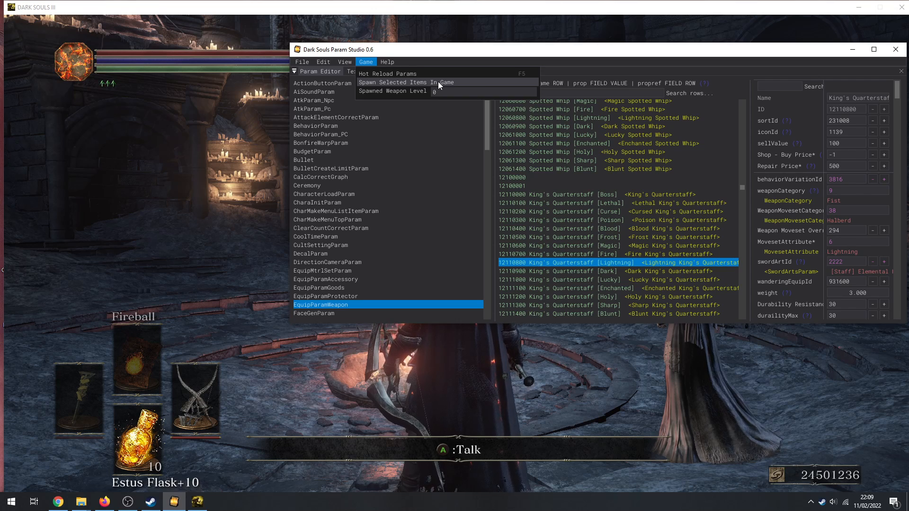
left_click(405, 82)
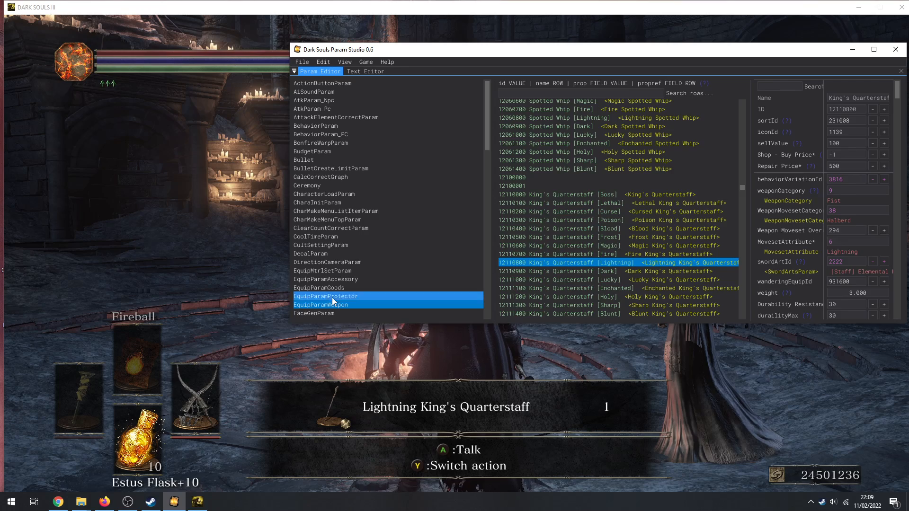
- Filter EquipParamProtector rows by 'name king' to list King's Crown, Armor, Gauntlets and Leggings
left_click(326, 296)
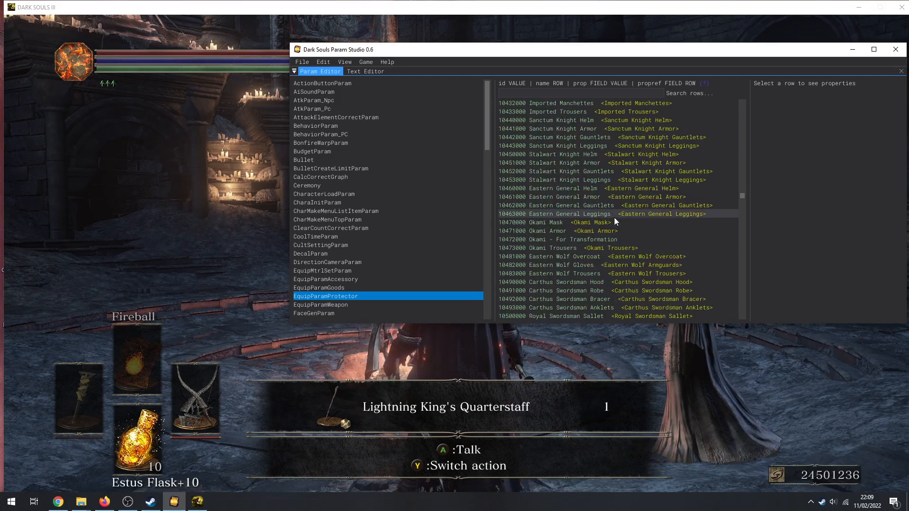
scroll("down", 3)
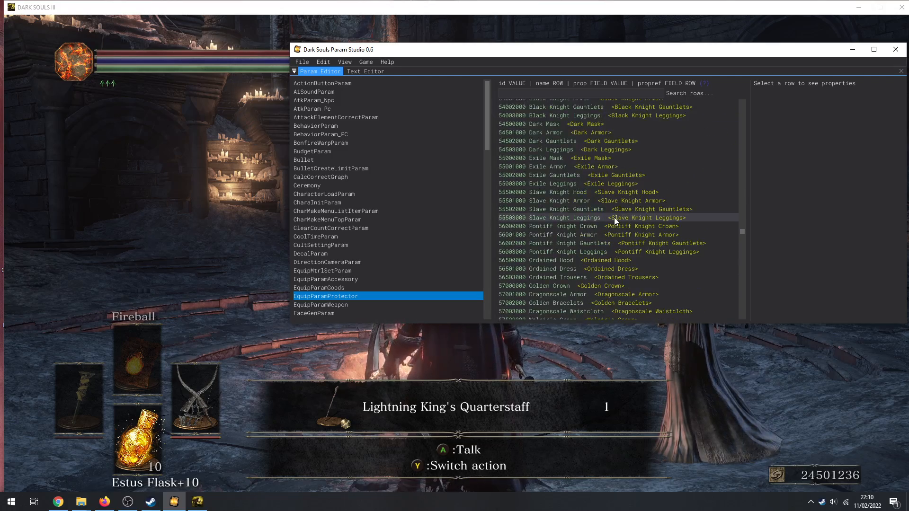
scroll("down", 3)
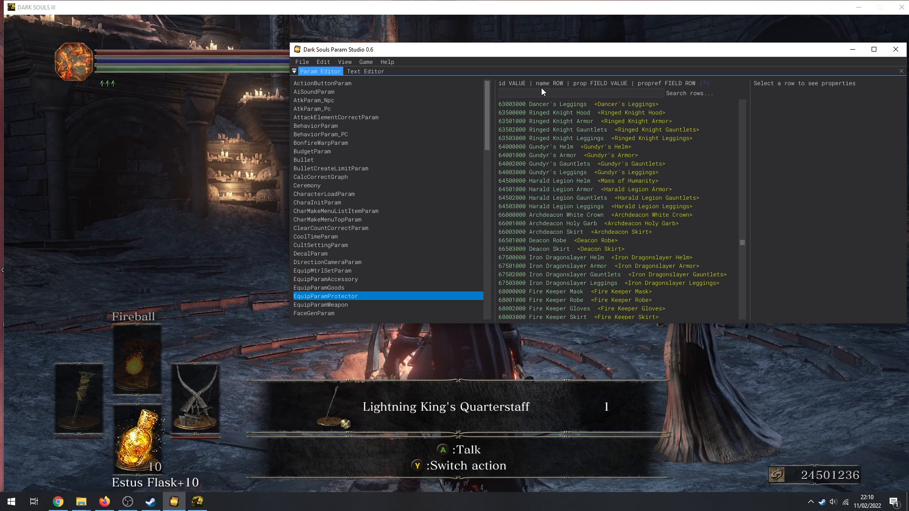
mouse_move(705, 87)
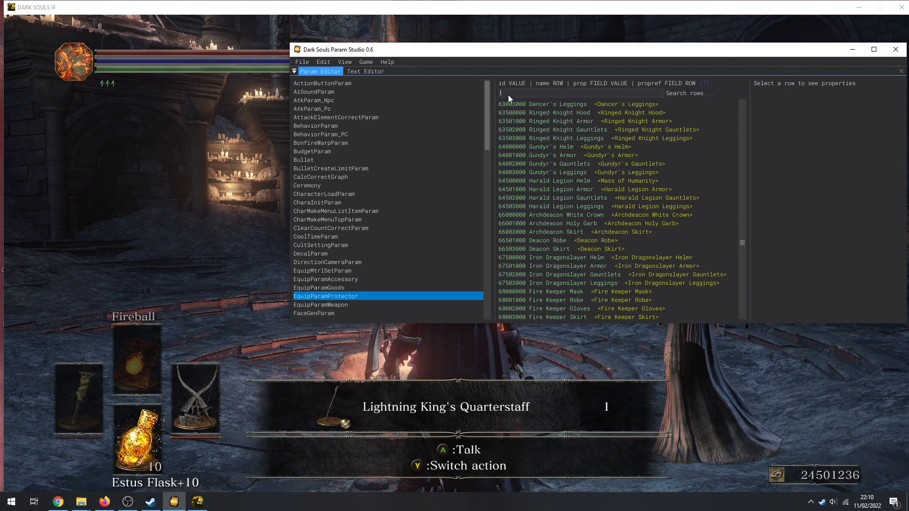
type("name")
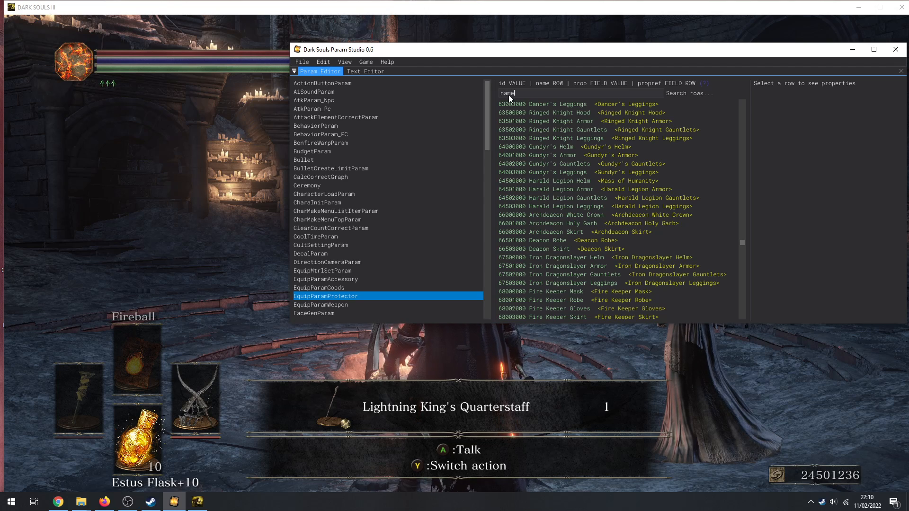
type("king")
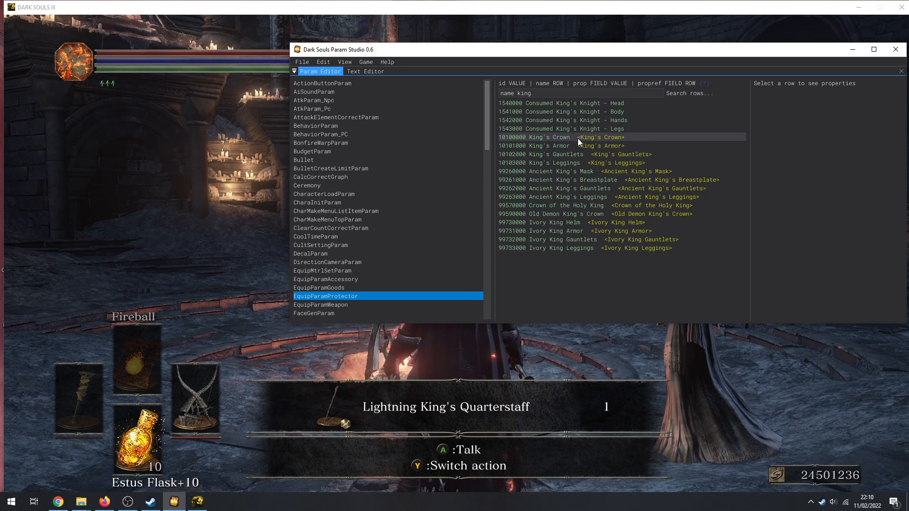
mouse_move(341, 281)
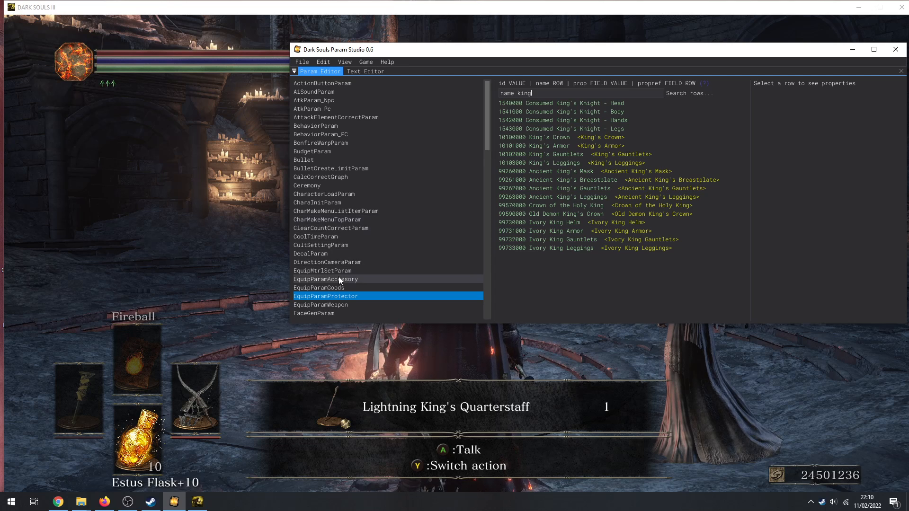
- Spawn Ring of Favor+5 from EquipParamAccessory into the game, then show EquipParamGoods
left_click(325, 279)
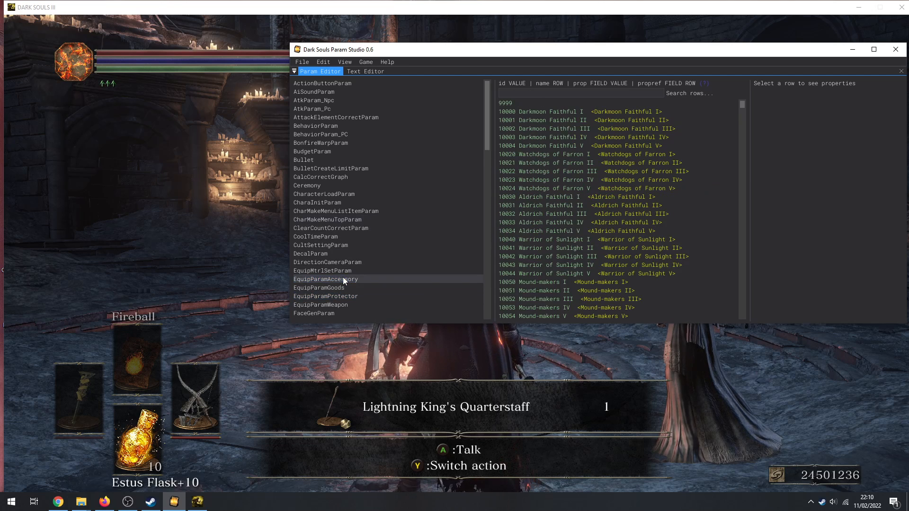
left_click(326, 279)
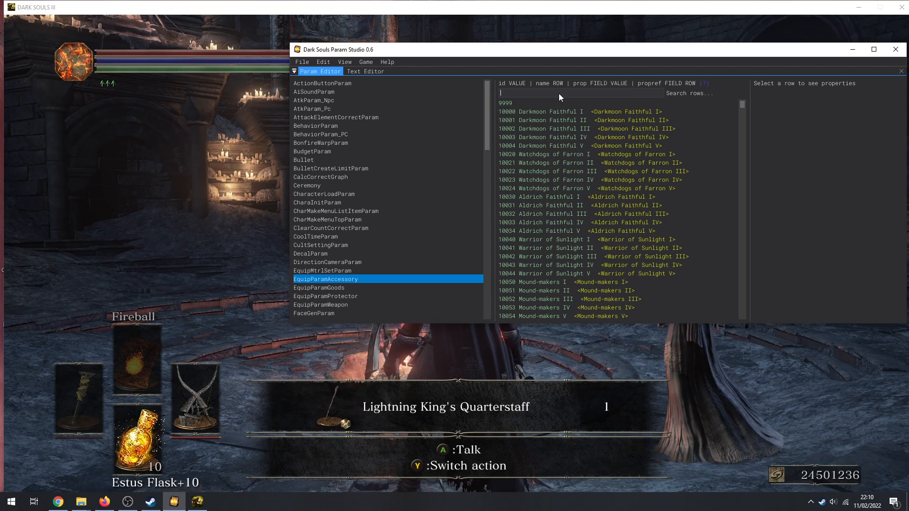
type("d")
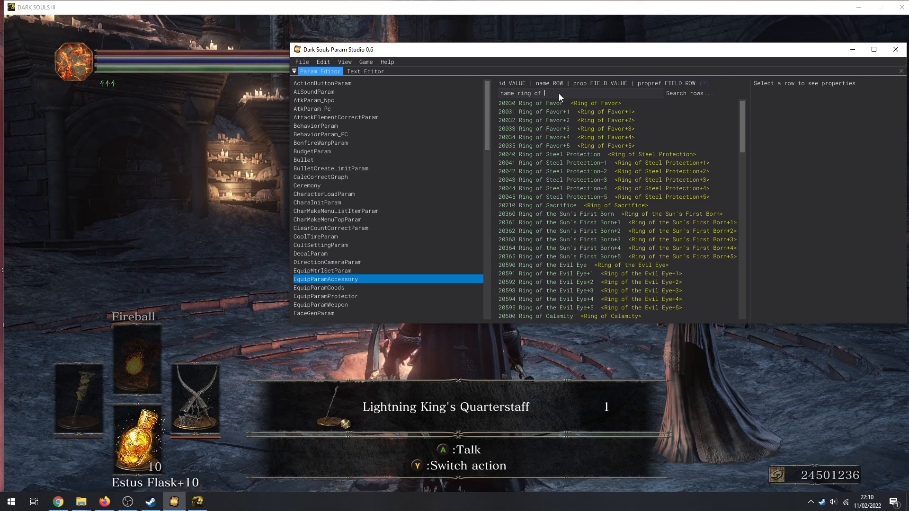
left_click(562, 145)
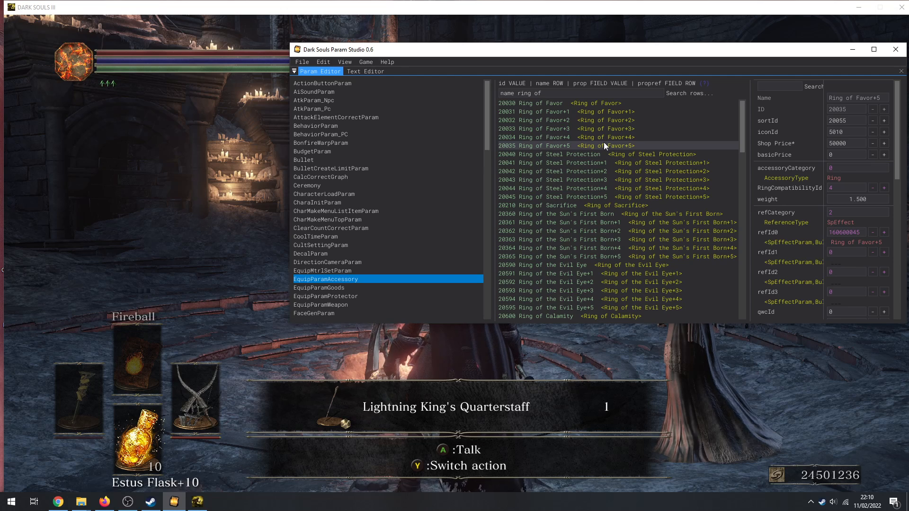
left_click(365, 62)
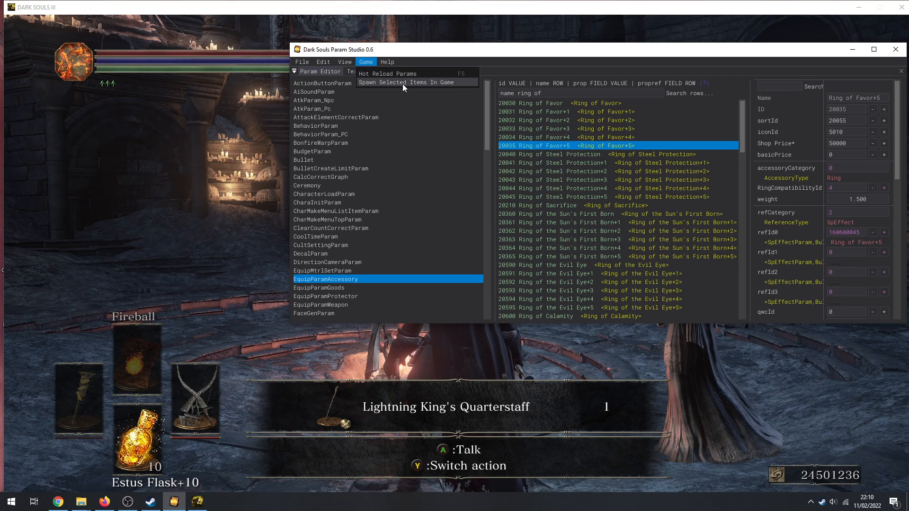
left_click(404, 82)
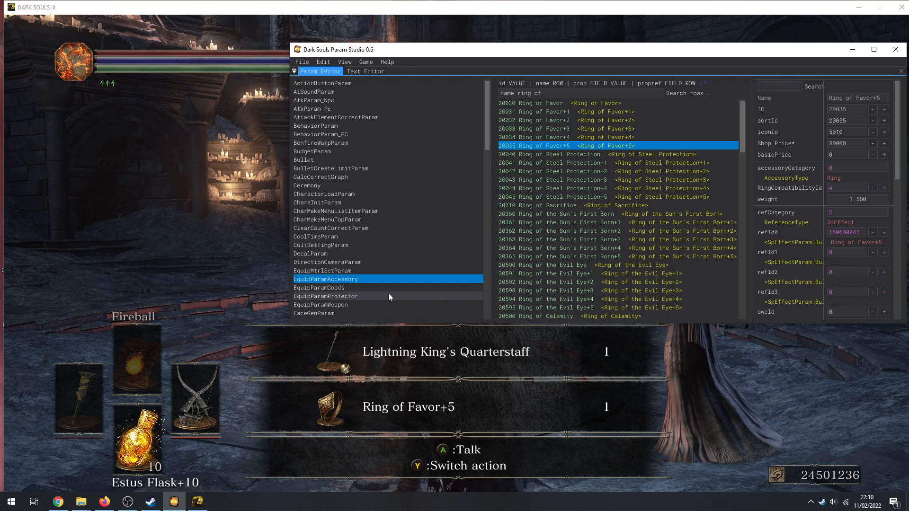
left_click(318, 287)
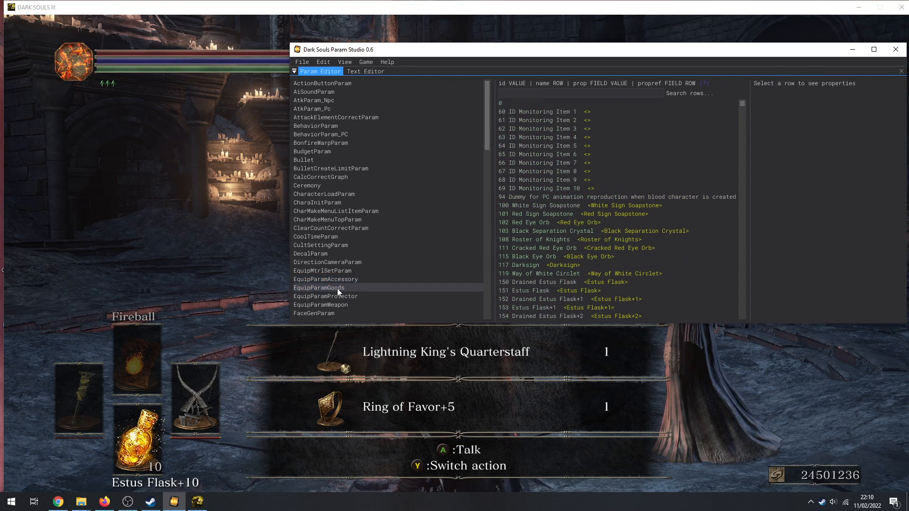
- Filter EquipParamGoods rows by 'name soul' to list boss souls and soul sorceries
left_click(318, 287)
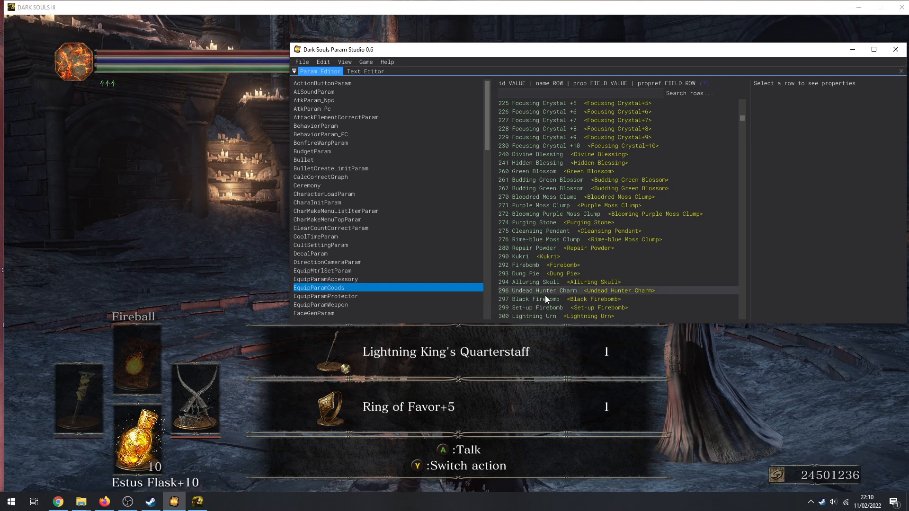
scroll("down", 3)
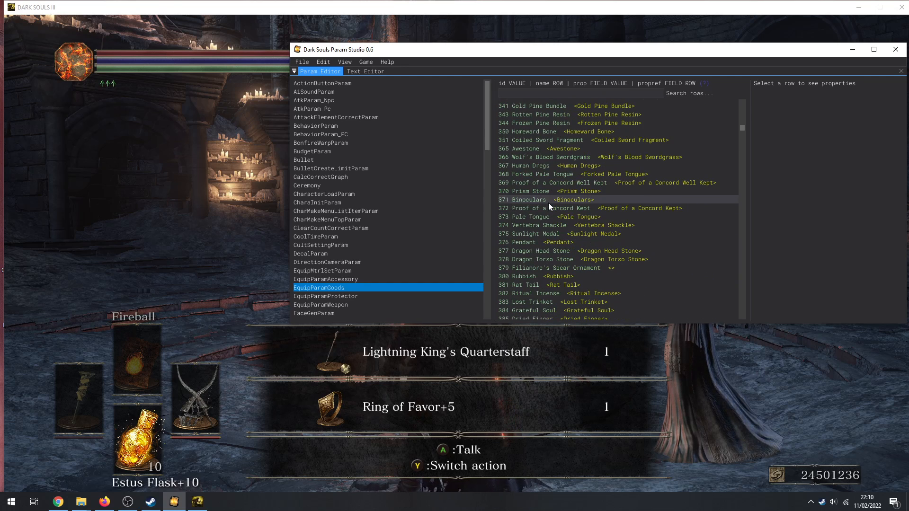
scroll("down", 3)
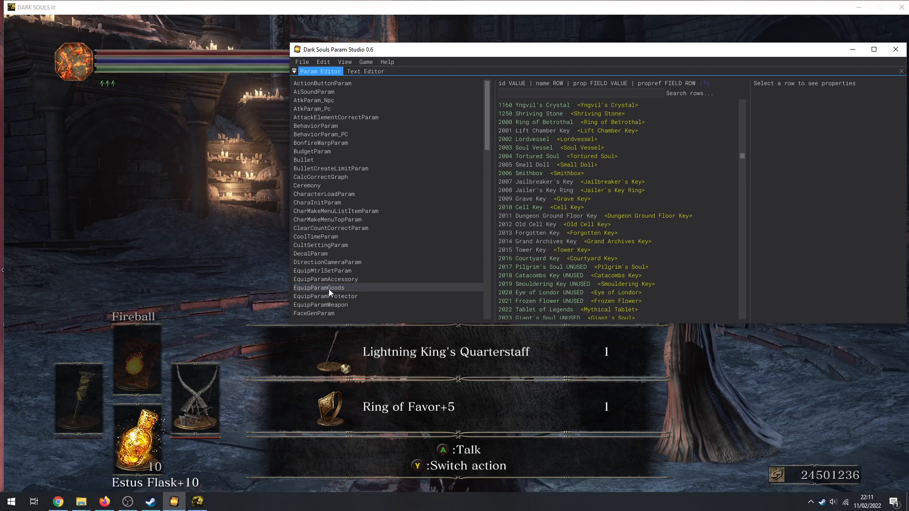
left_click(318, 287)
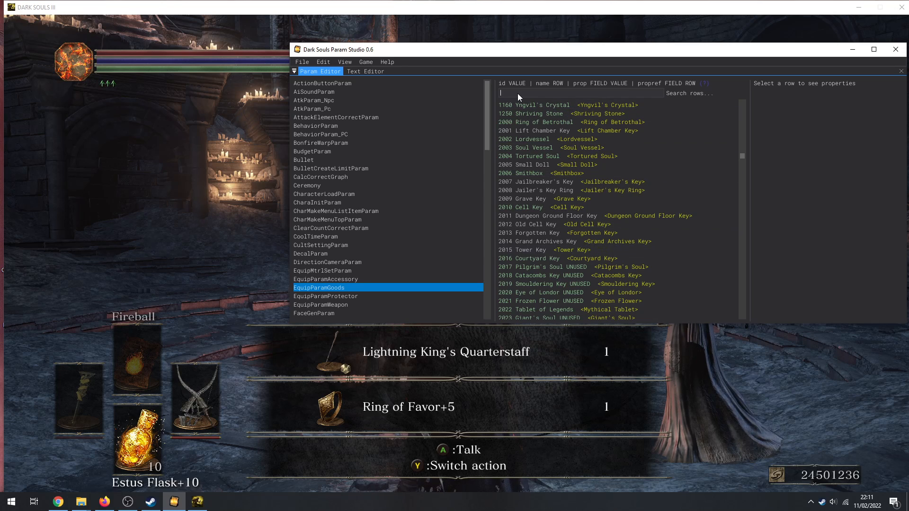
type("name s")
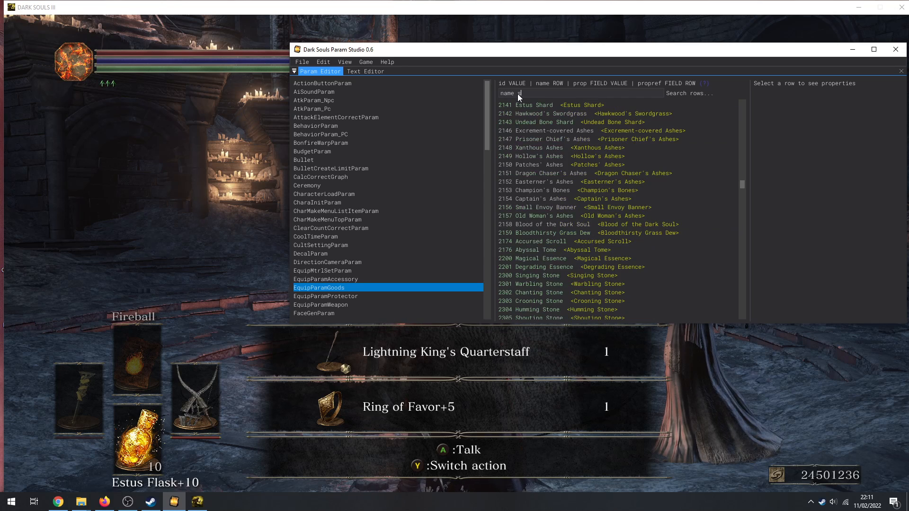
type("oul")
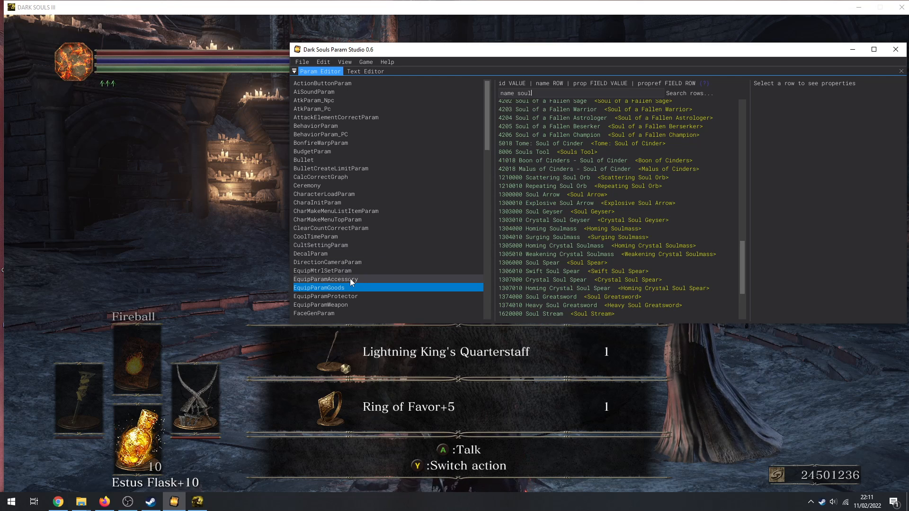
- Switch to EquipParamProtector and change the row search to 'name dra'
left_click(325, 279)
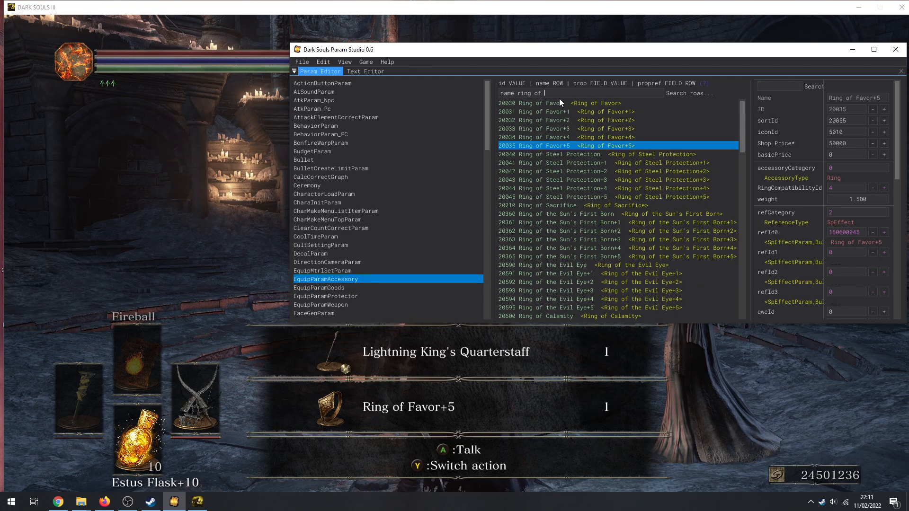
left_click(325, 296)
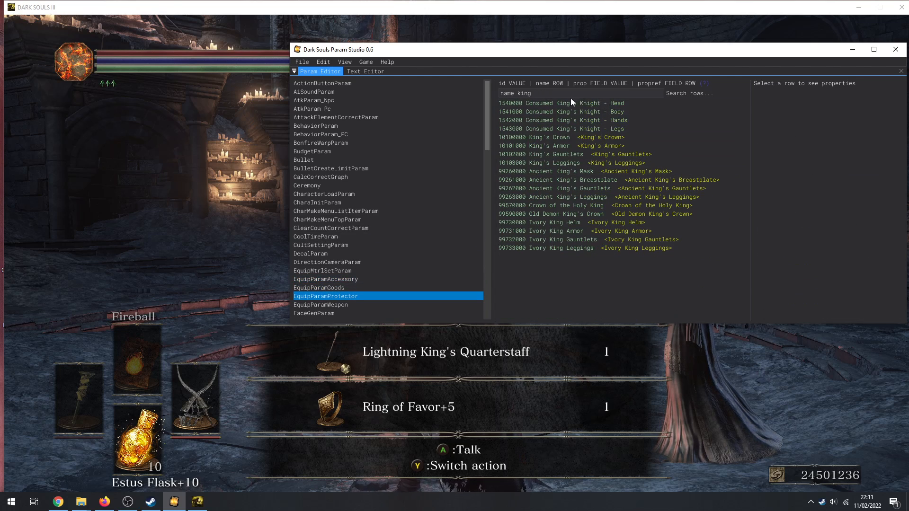
left_click(557, 103)
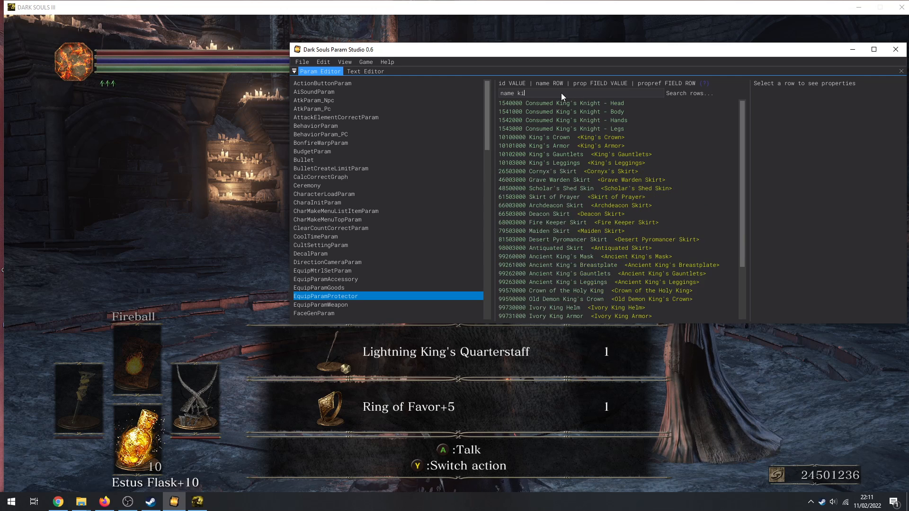
type("dra")
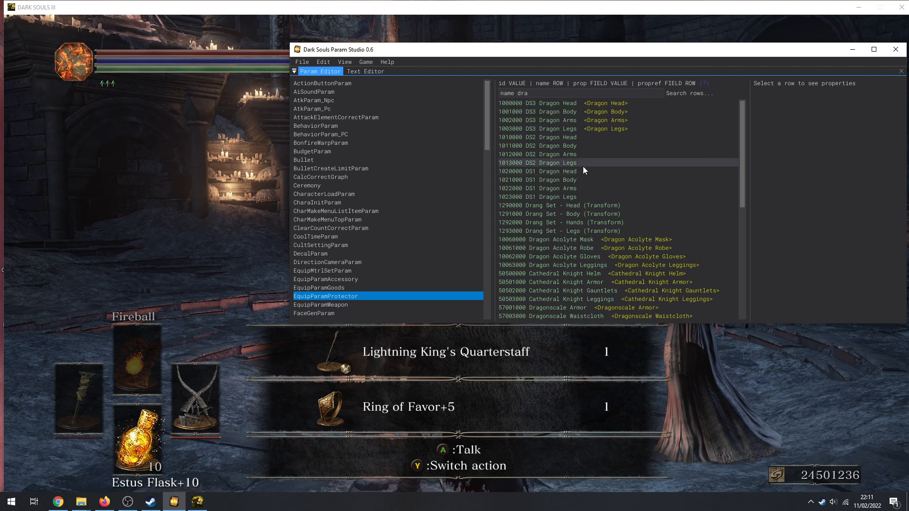
- Spawn the DS1 Dragon Head row into Dark Souls III and switch windows
left_click(539, 171)
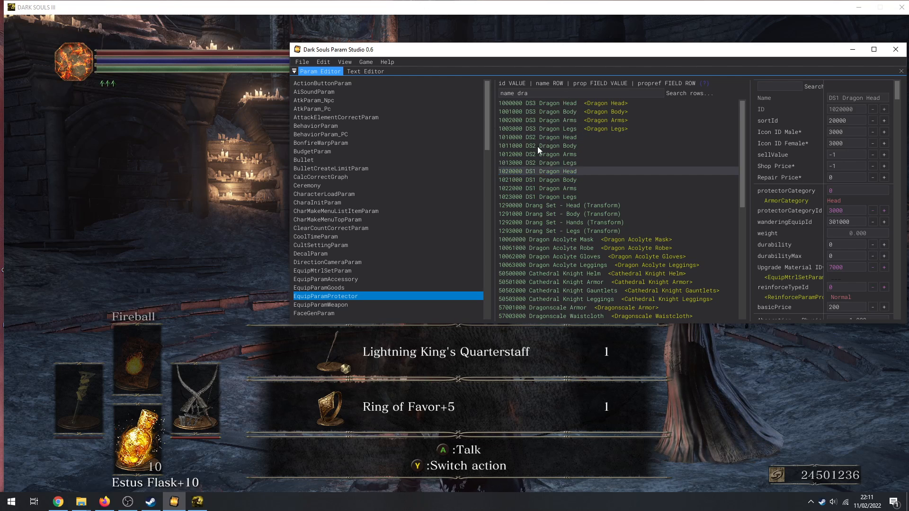
left_click(365, 62)
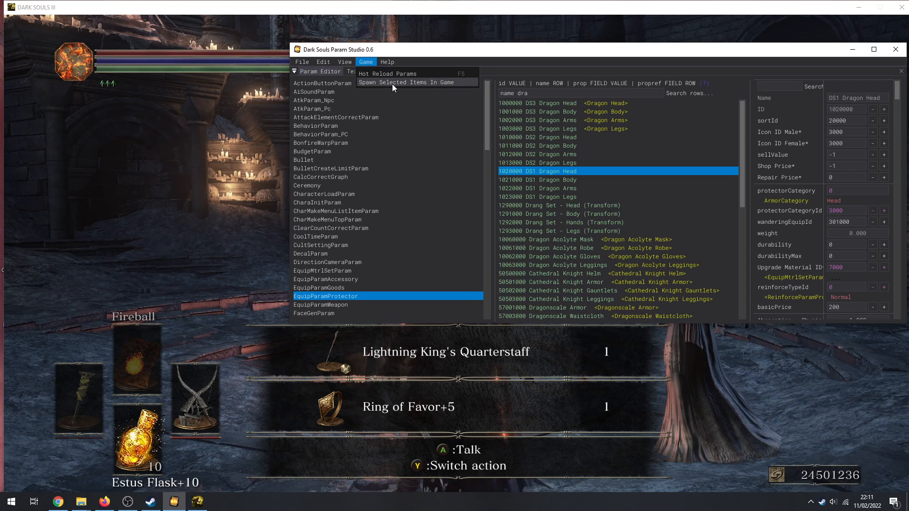
left_click(408, 82)
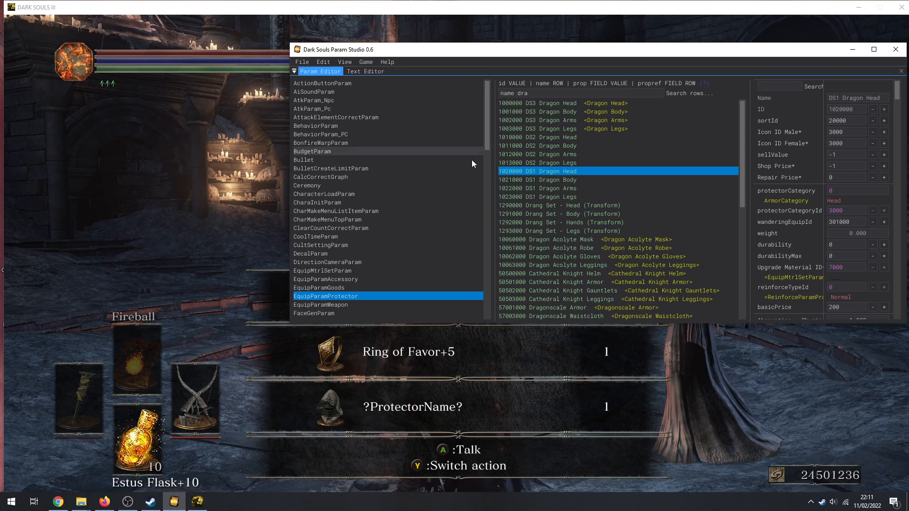
key("alt+tab")
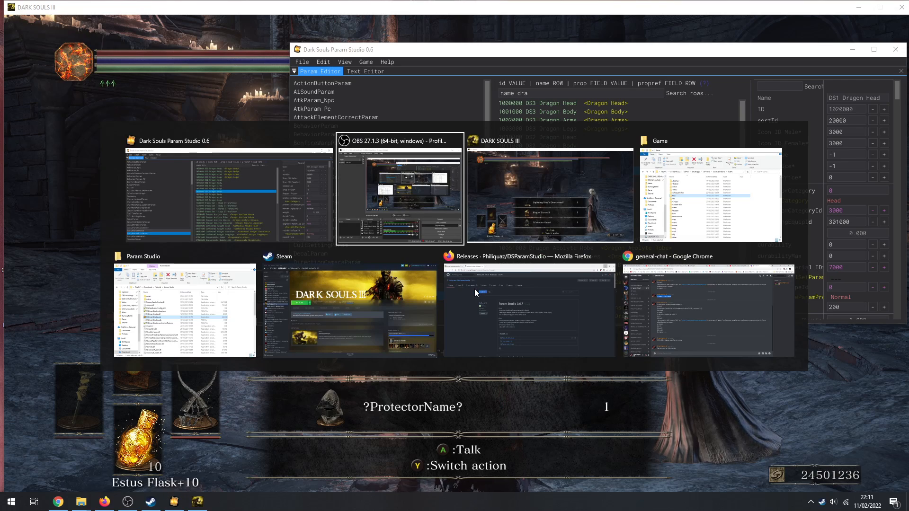